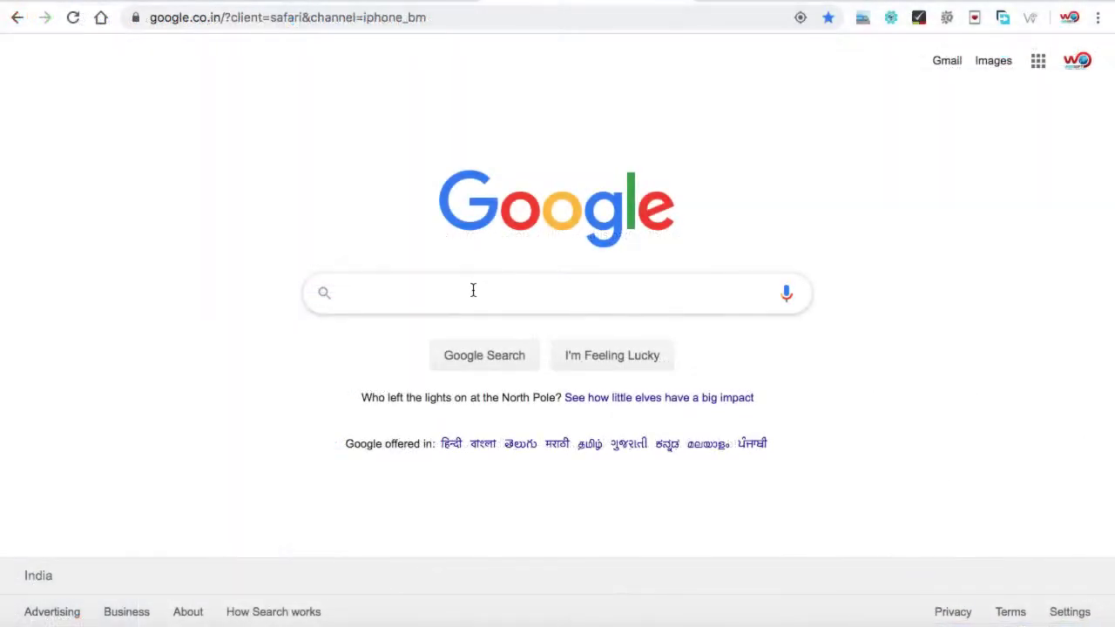
# Search Google for 'iphone xr' reviews and browse the results
pyautogui.write('iphone xr review')
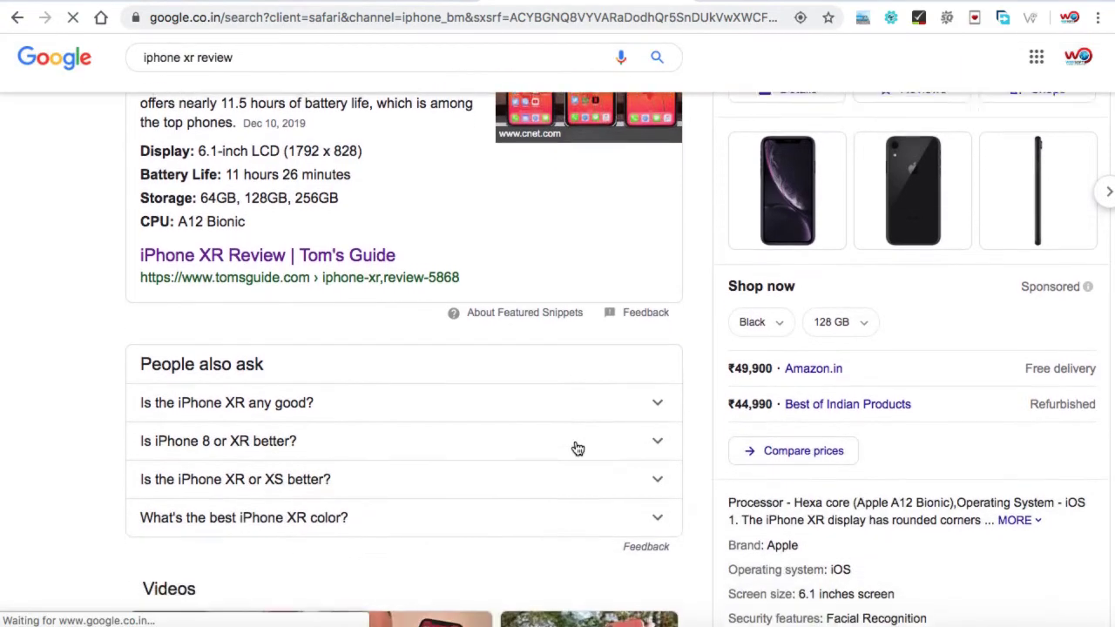
pyautogui.scroll(-3)
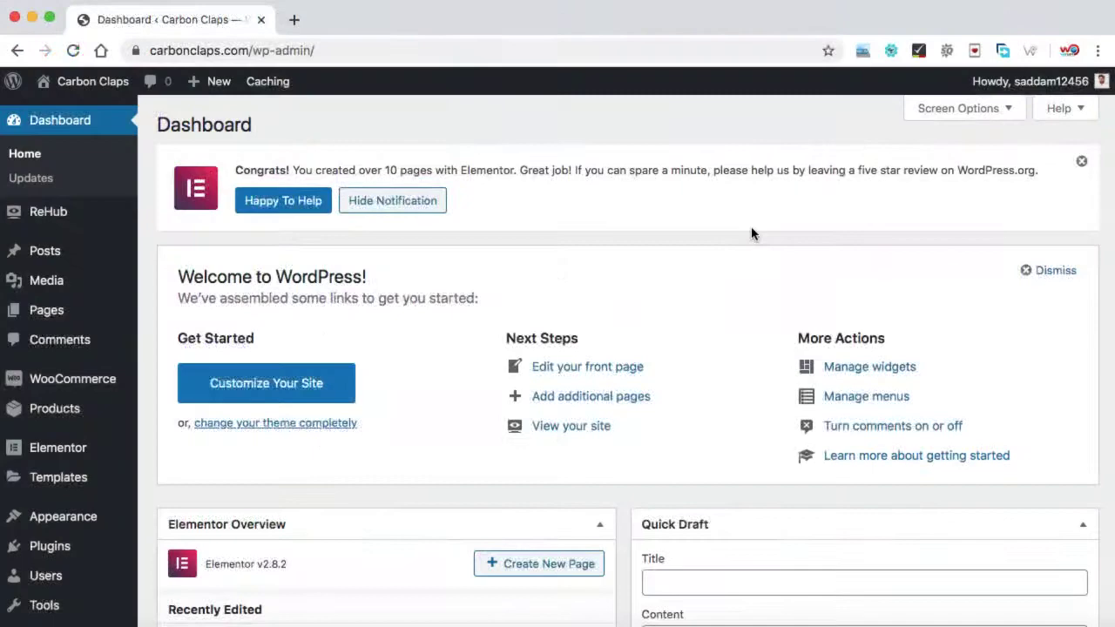
# Find the Yoast SEO plugin on the Add New Plugins page and install it
pyautogui.scroll(-3)
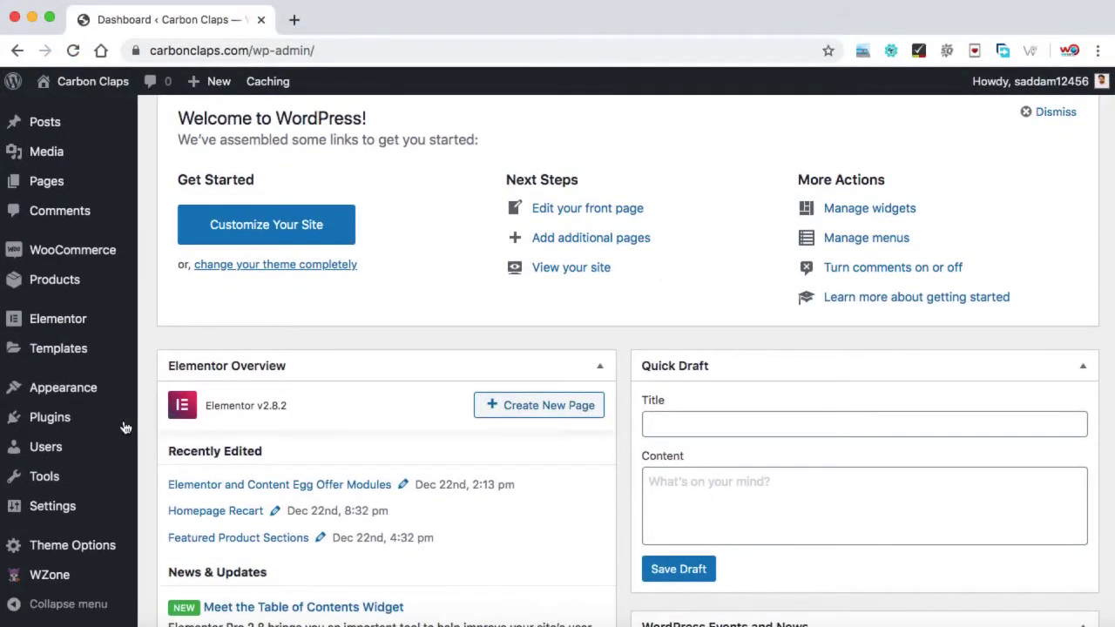
pyautogui.moveTo(49, 417)
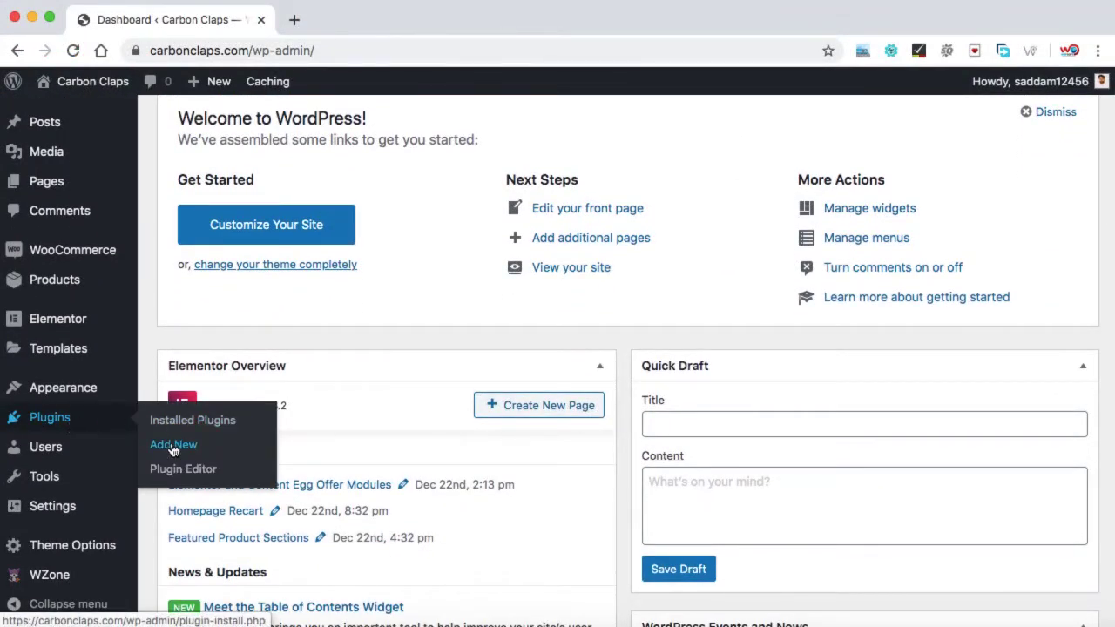
pyautogui.click(172, 444)
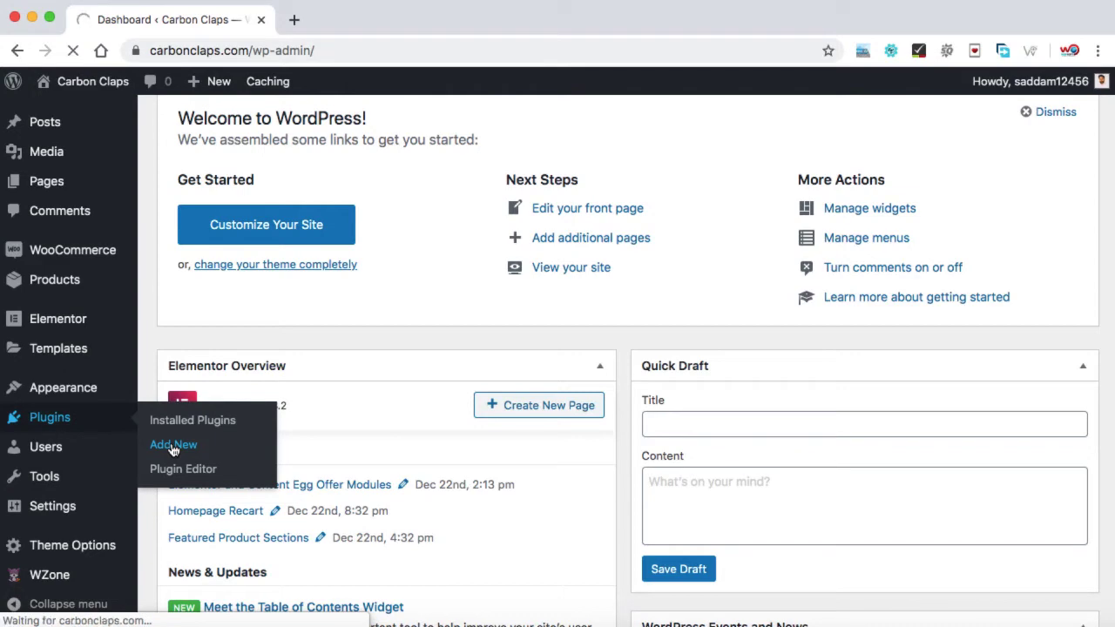
pyautogui.click(173, 444)
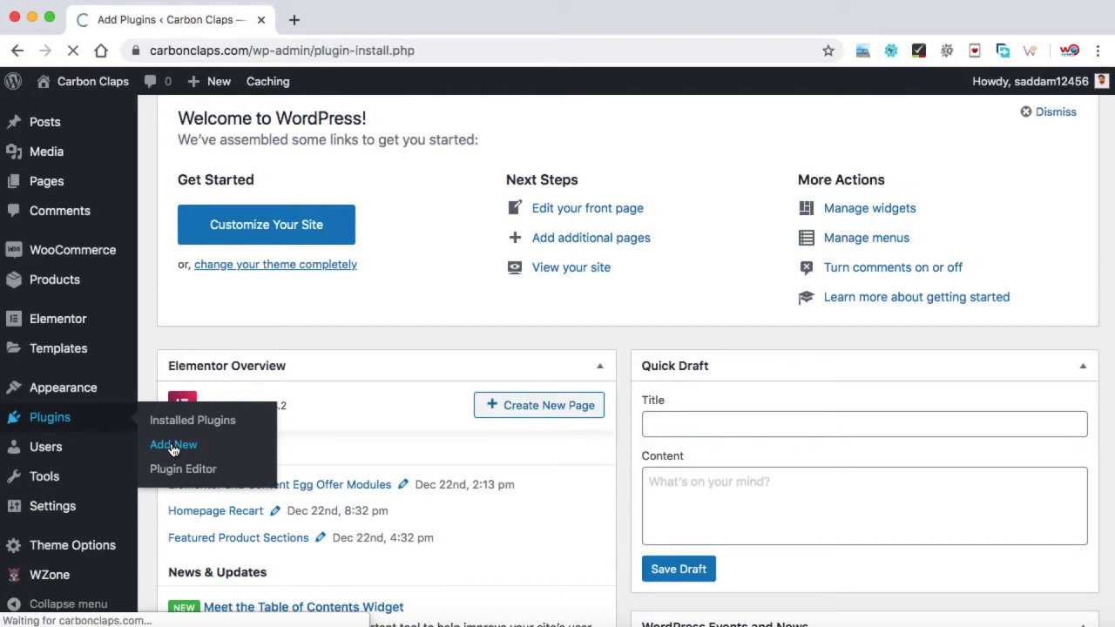
pyautogui.click(173, 444)
pyautogui.write('yoast')
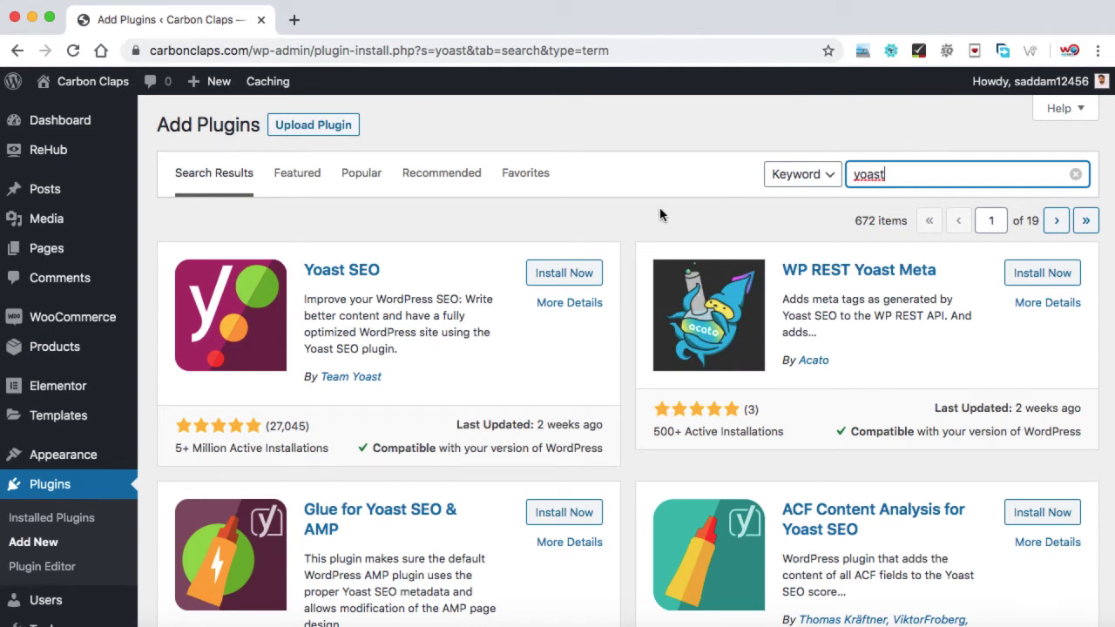
pyautogui.moveTo(341, 285)
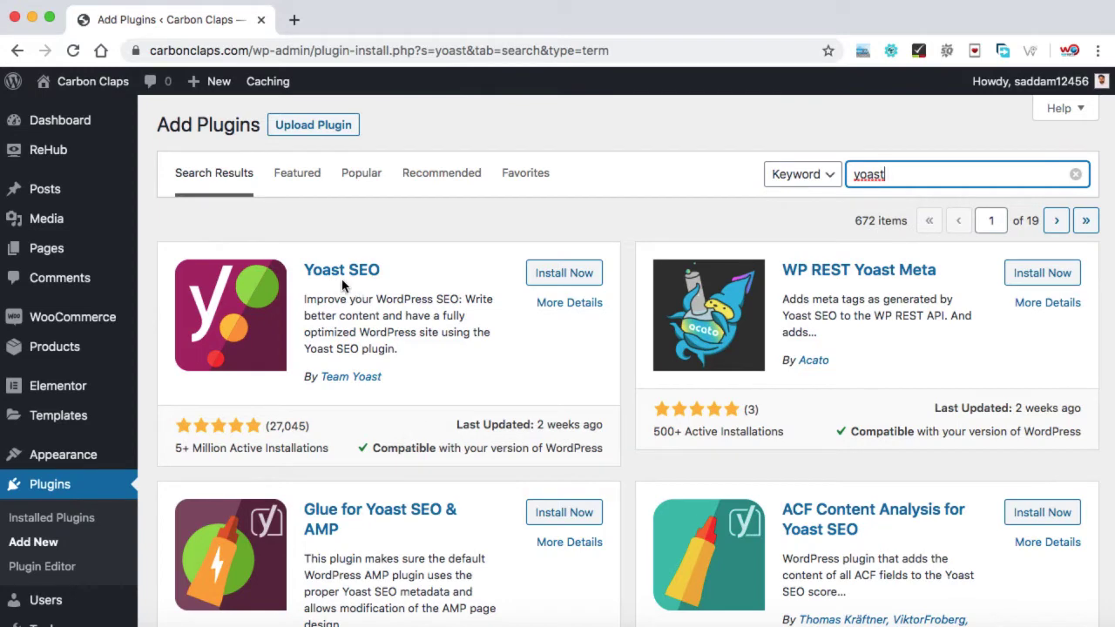
pyautogui.moveTo(569, 302)
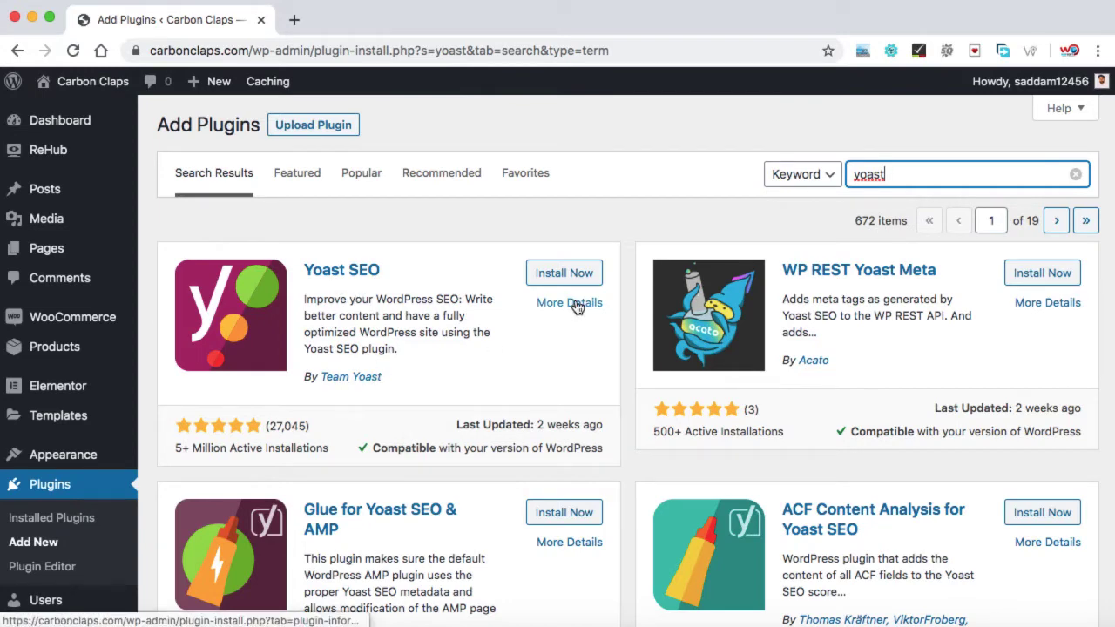
pyautogui.click(563, 273)
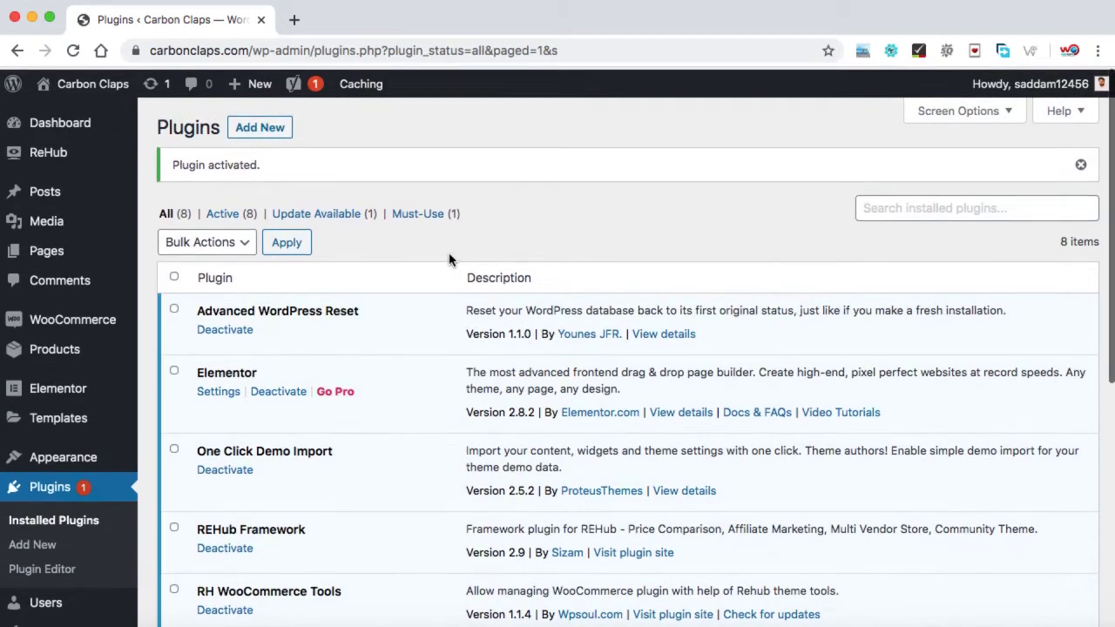
pyautogui.moveTo(45, 189)
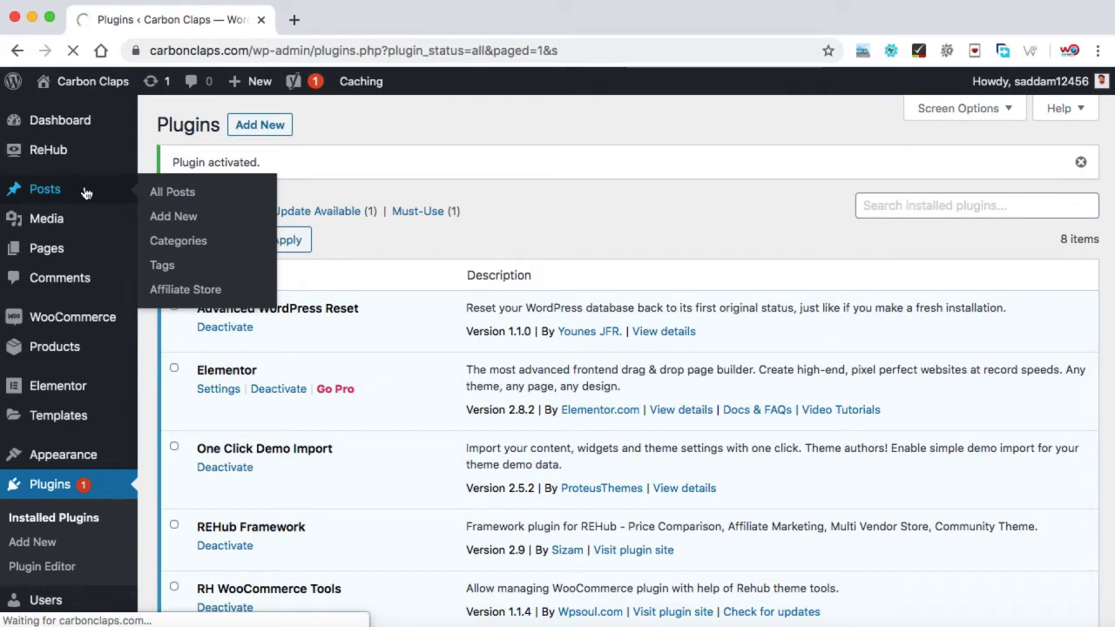
# Open the 'iPhone XR Review' post from All Posts for editing
pyautogui.click(173, 191)
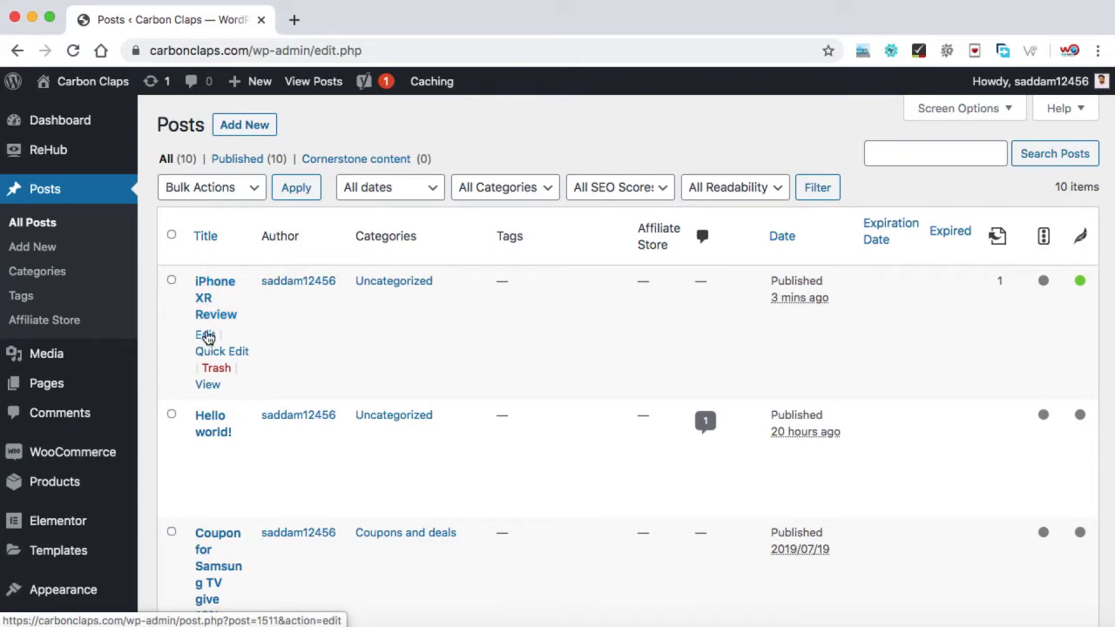
pyautogui.click(206, 335)
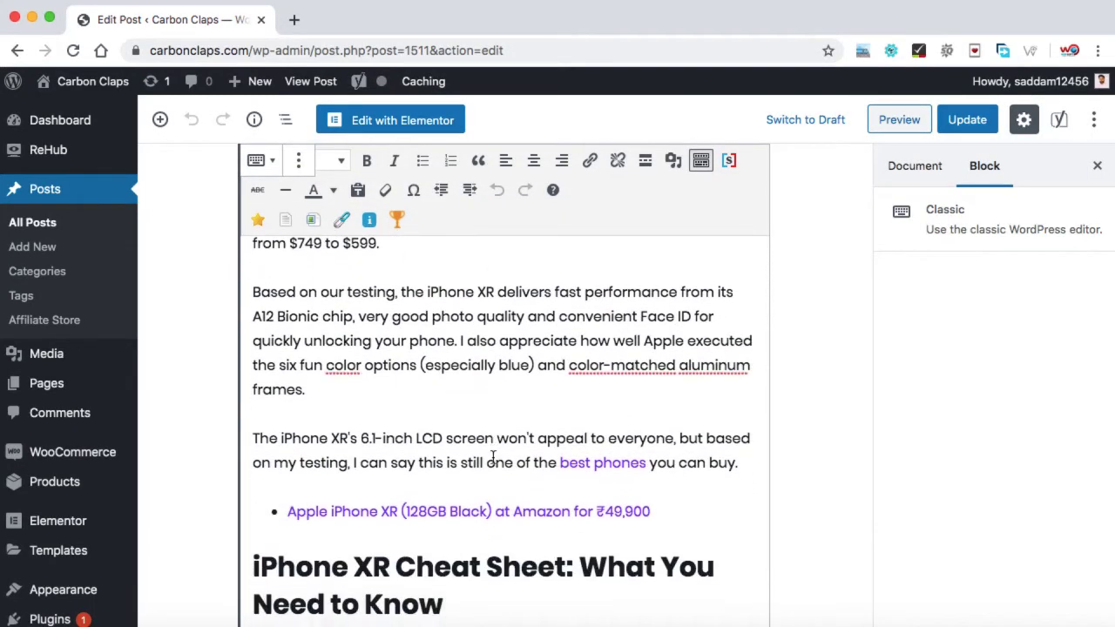
# Scroll down to the post's Yoast SEO panel with the search snippet preview
pyautogui.scroll(-3)
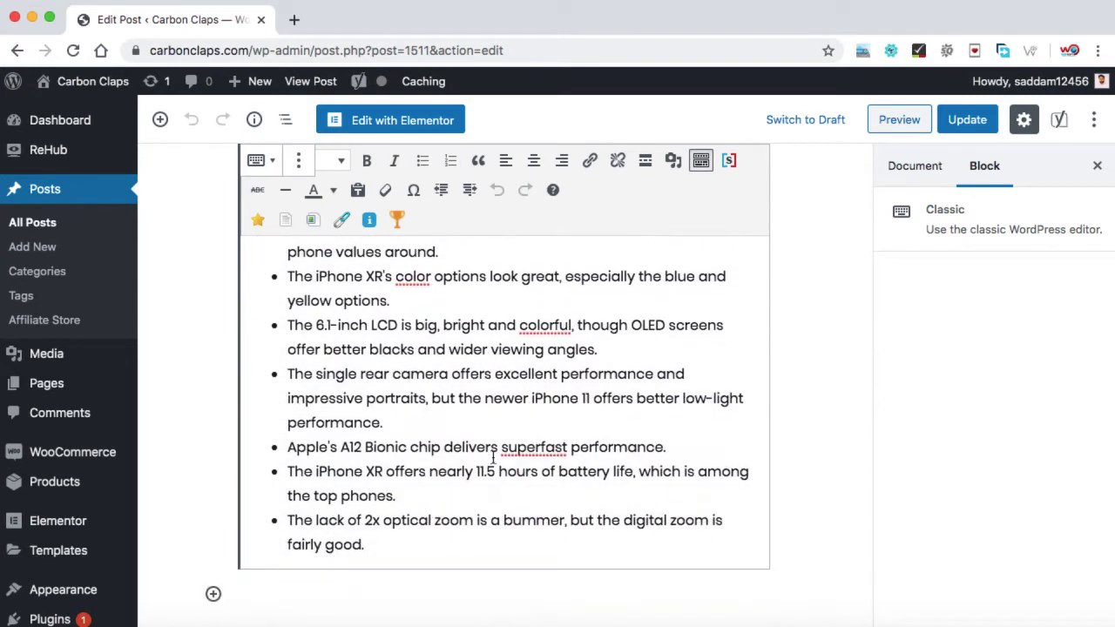
pyautogui.scroll(-3)
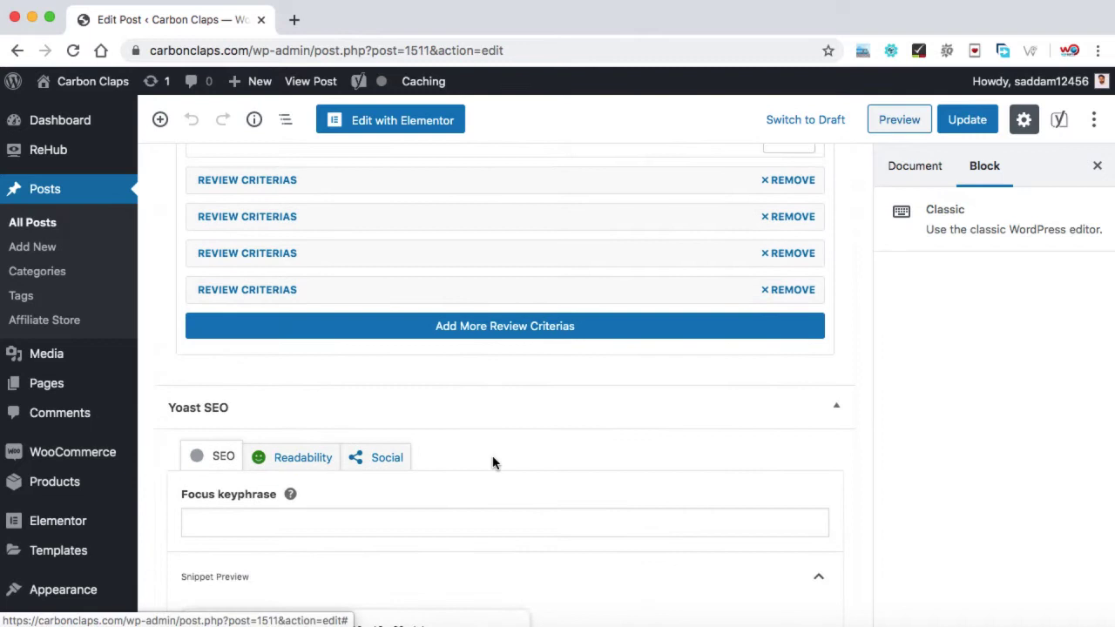
pyautogui.scroll(-3)
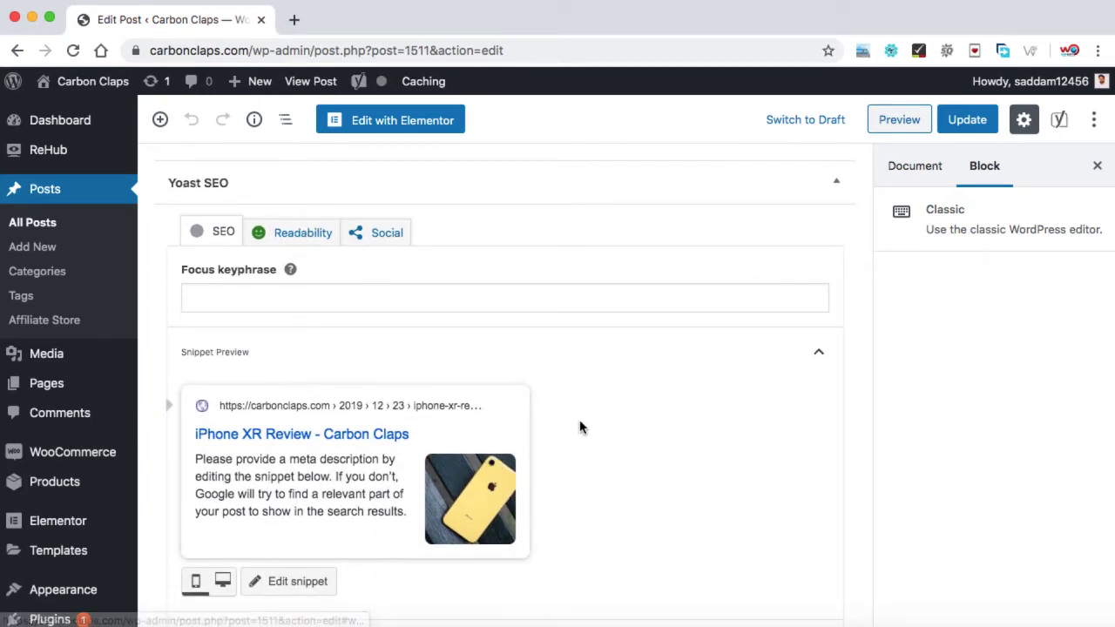
pyautogui.scroll(-3)
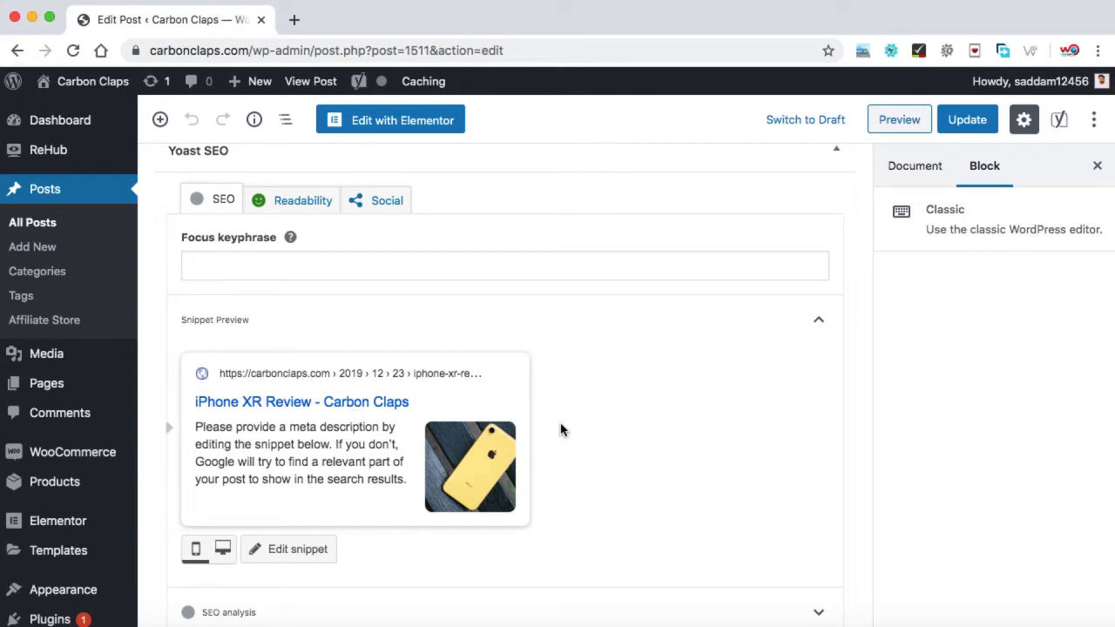
pyautogui.moveTo(420, 346)
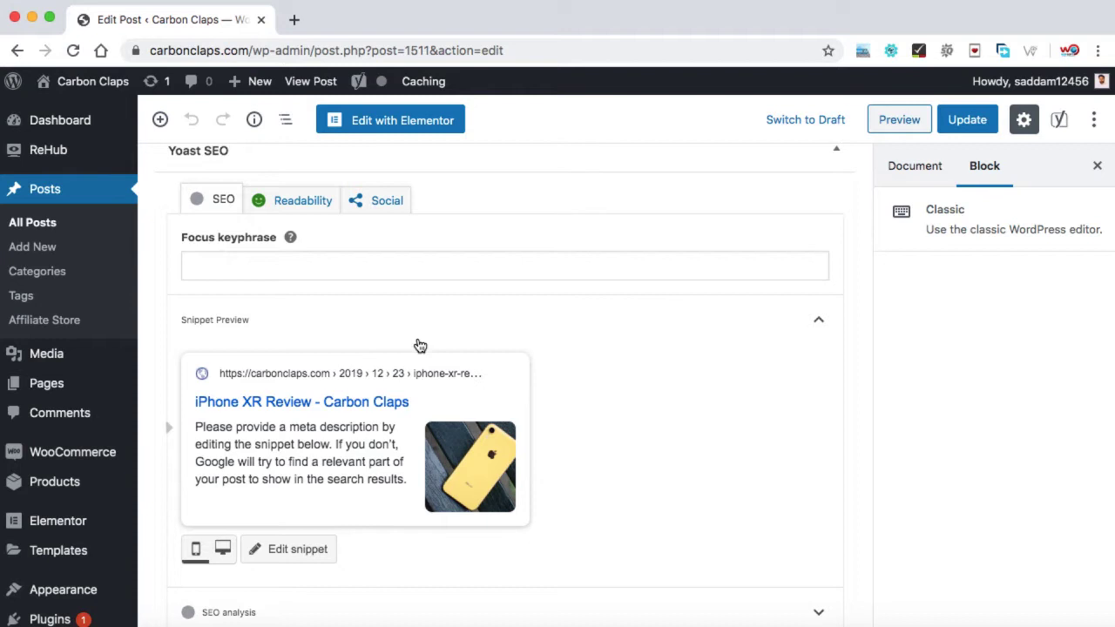
pyautogui.moveTo(322, 512)
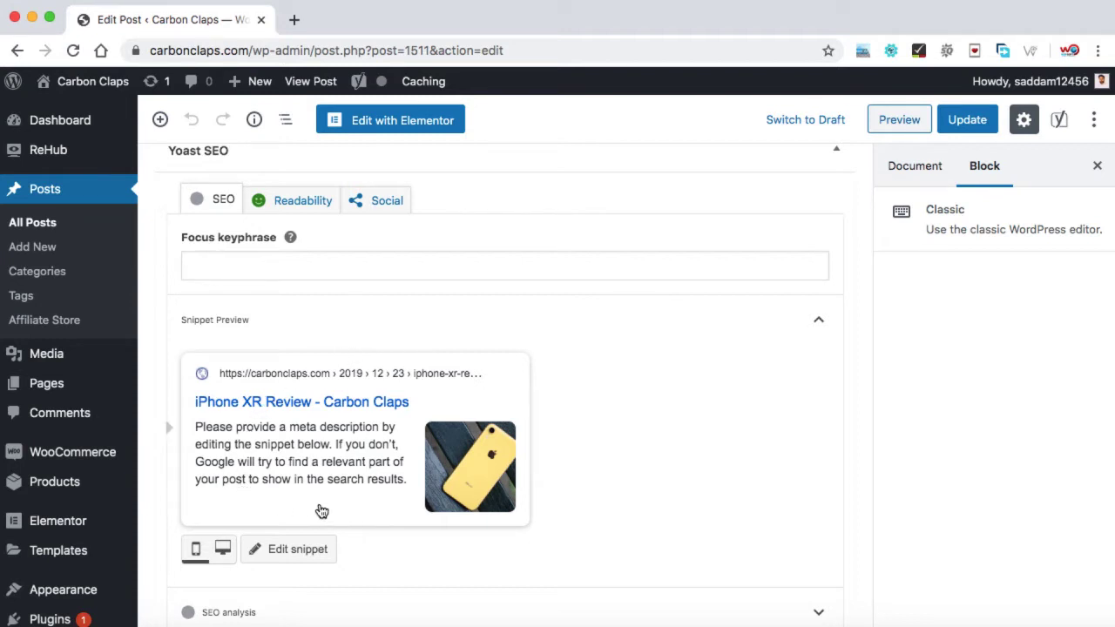
pyautogui.moveTo(269, 440)
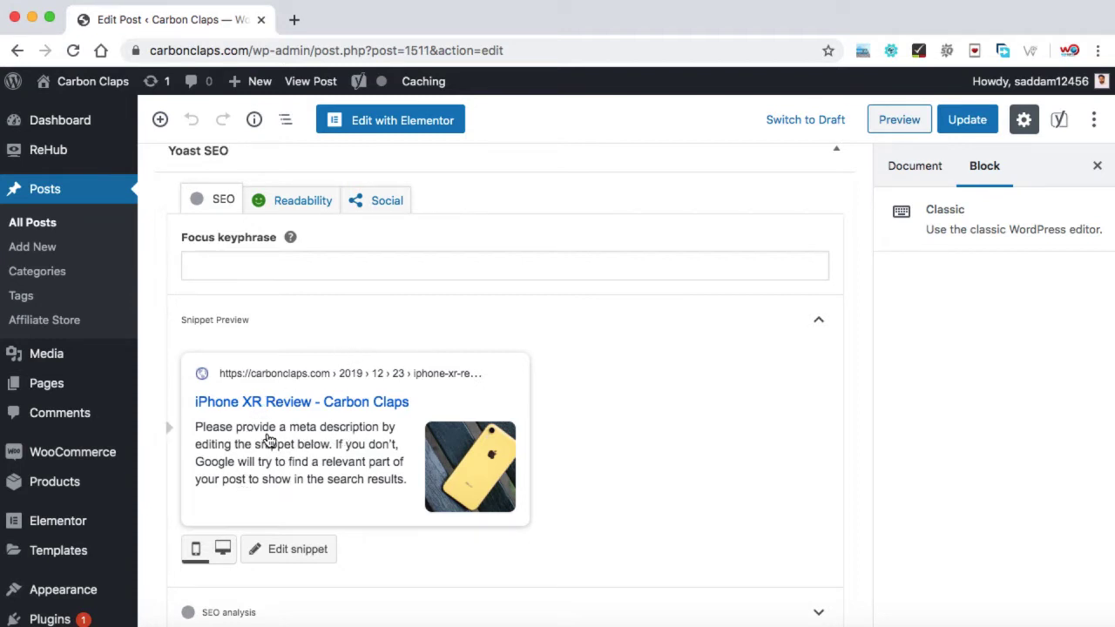
pyautogui.moveTo(255, 411)
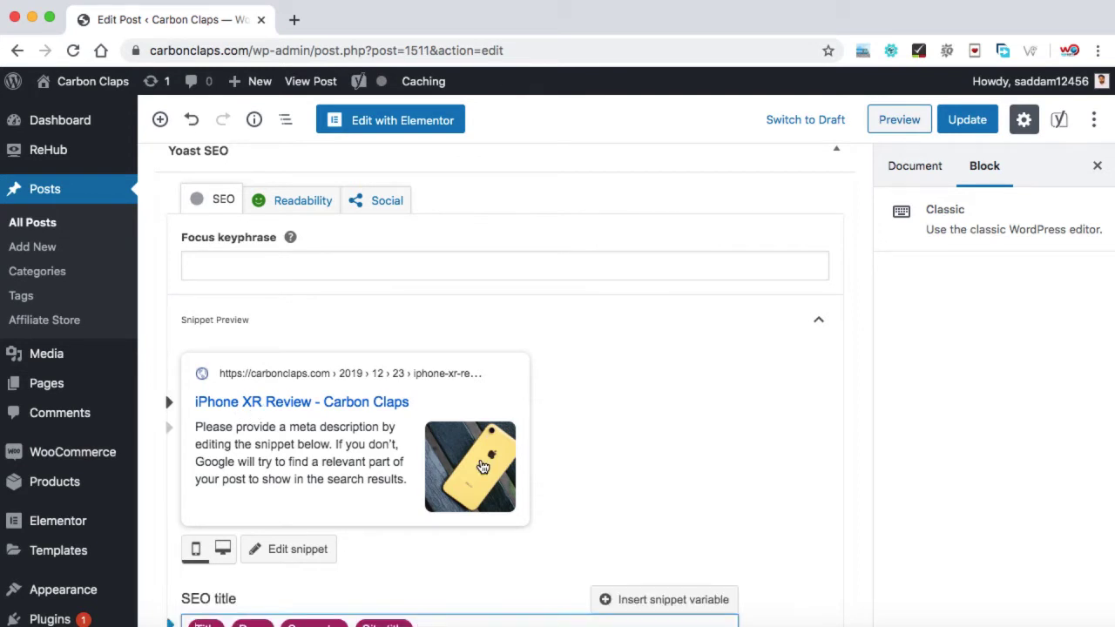
# Enter 'iPhone XR Review' as the post's Yoast SEO title
pyautogui.scroll(-3)
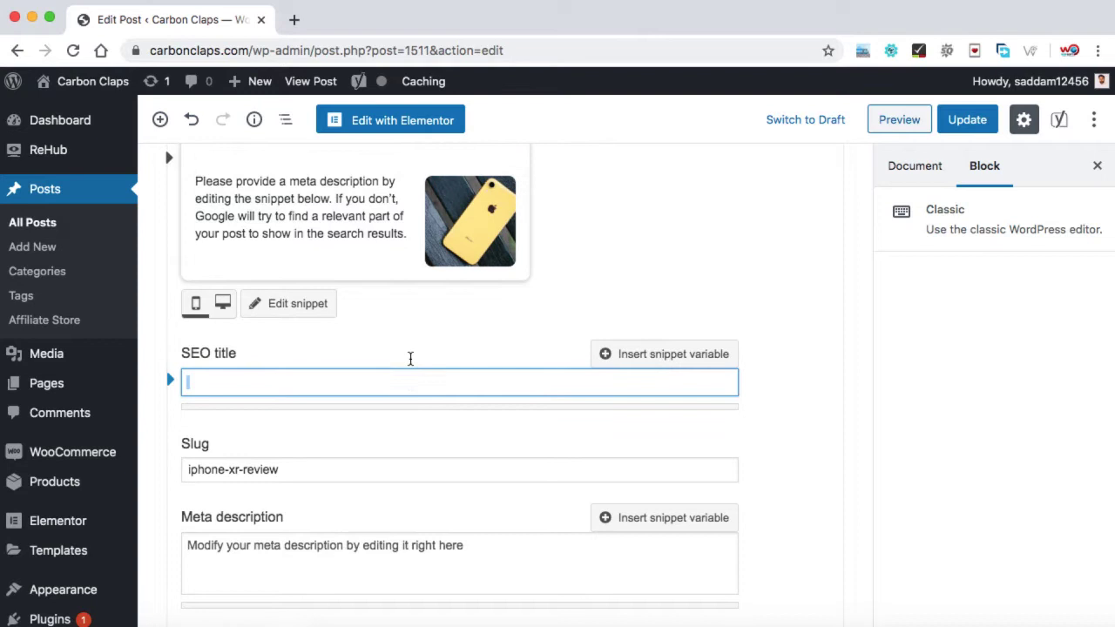
pyautogui.scroll(-3)
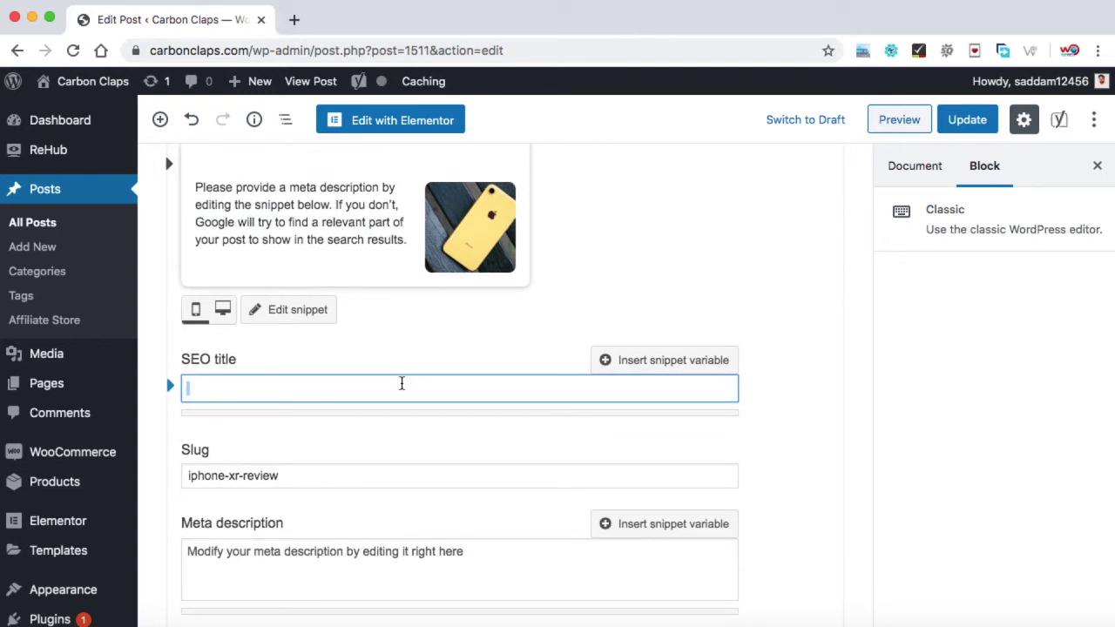
pyautogui.write('iPhone')
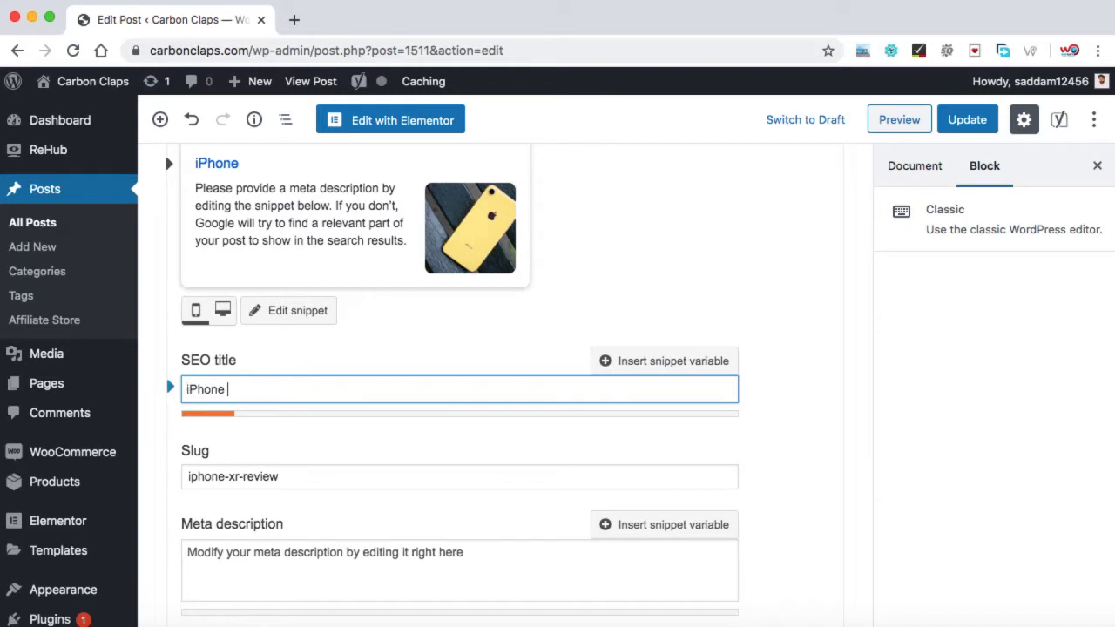
pyautogui.write('XR Review')
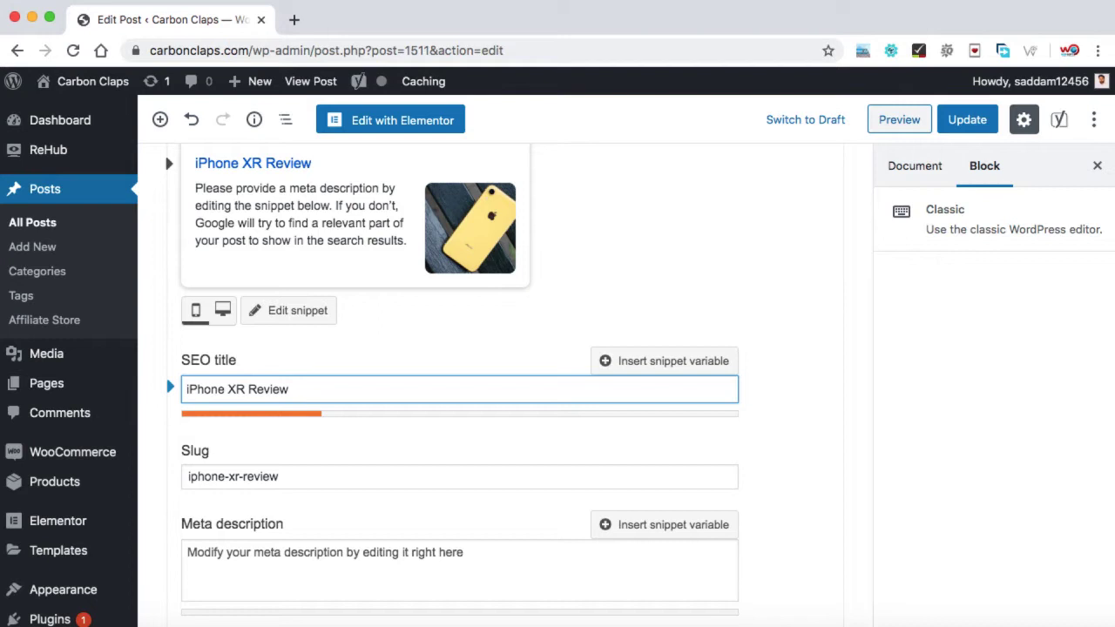
pyautogui.click(288, 389)
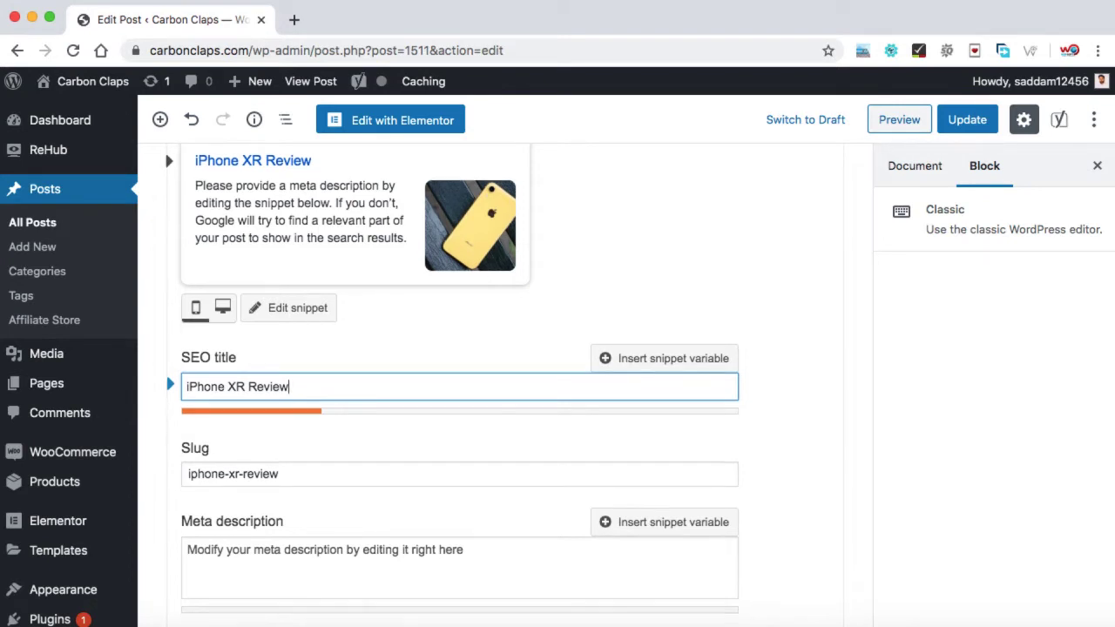
pyautogui.scroll(-3)
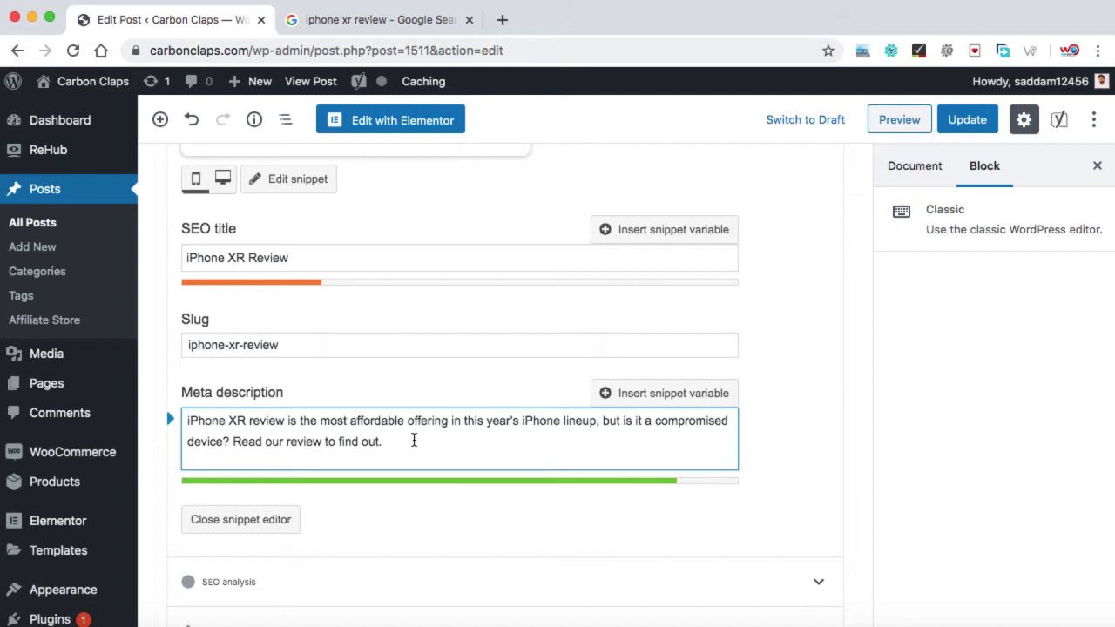
# Append 'of iPhone XR in 2020' to the end of the SEO title
pyautogui.scroll(-3)
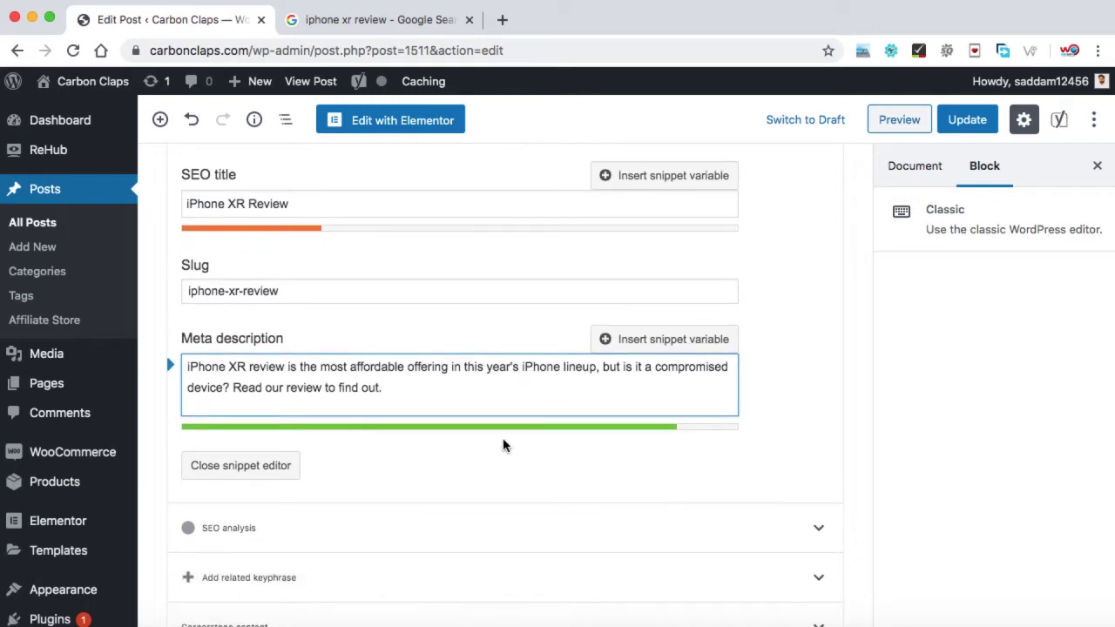
pyautogui.moveTo(520, 405)
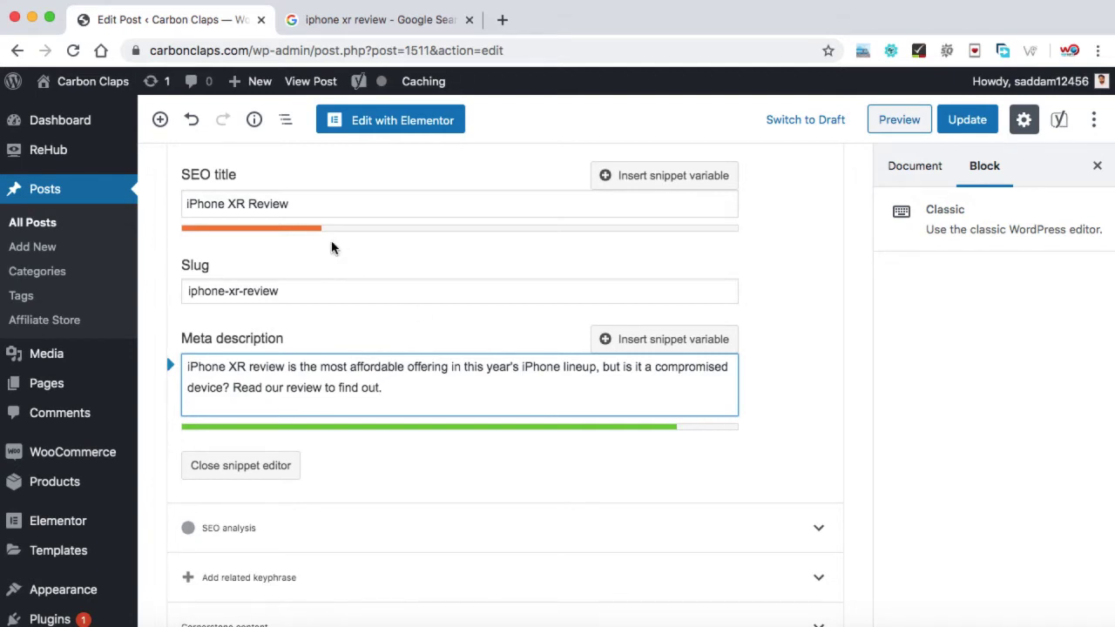
pyautogui.moveTo(304, 236)
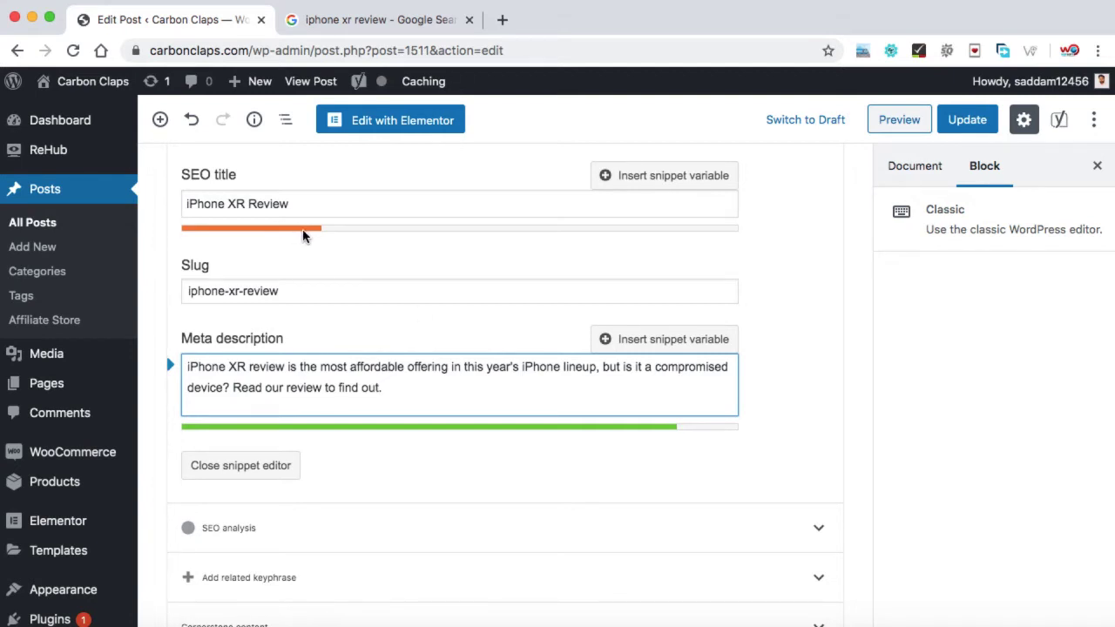
pyautogui.click(348, 204)
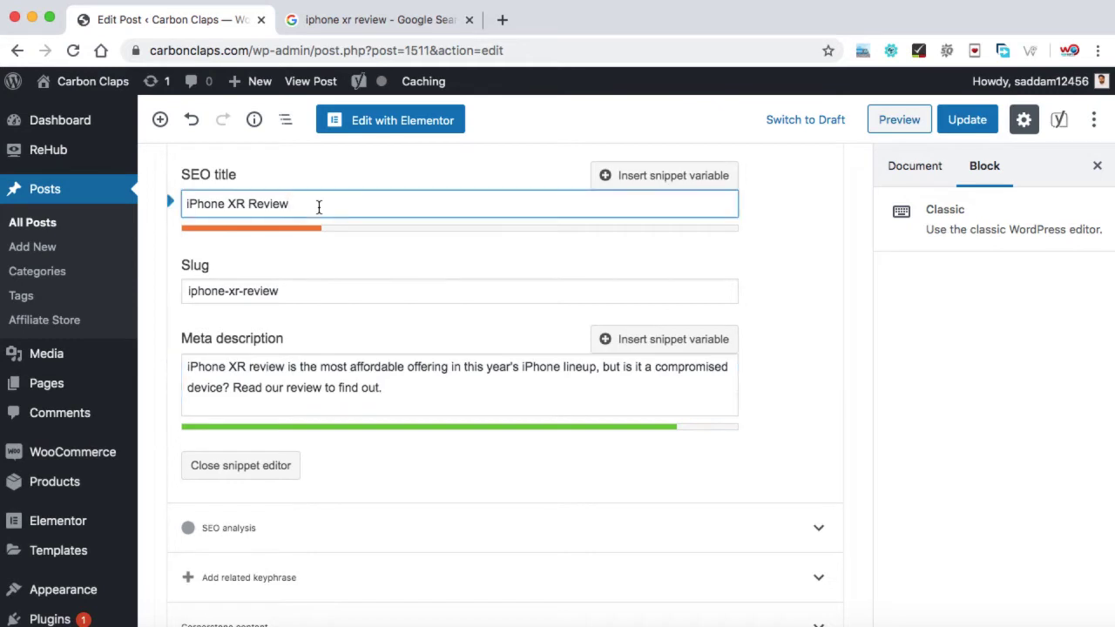
pyautogui.moveTo(305, 204)
pyautogui.write(' - Pros and Cons')
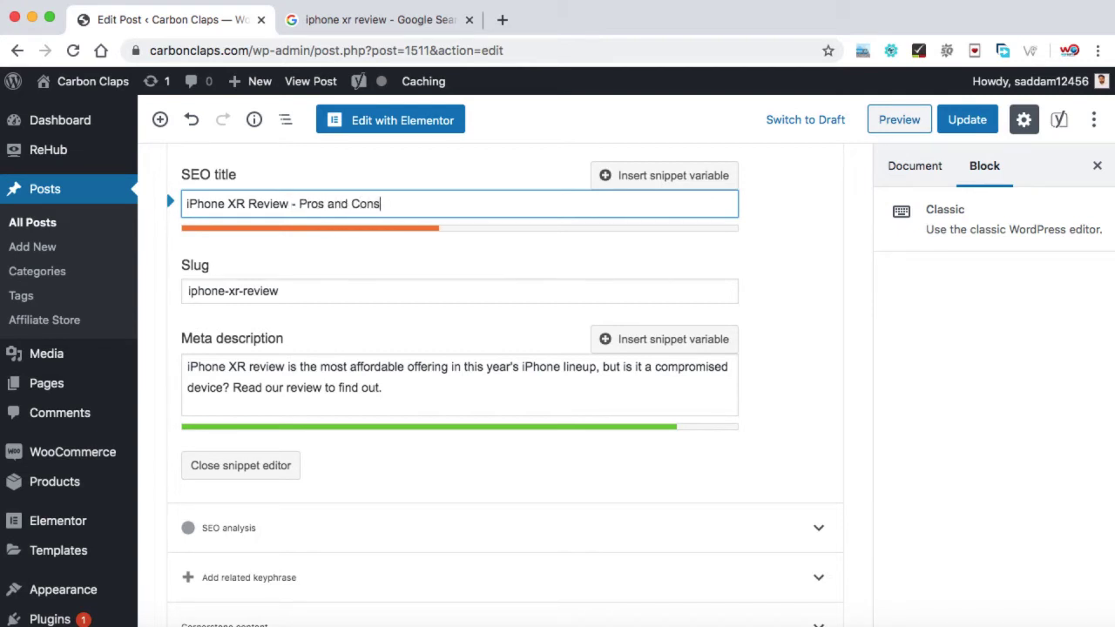
pyautogui.write('of iPhone XR in 2')
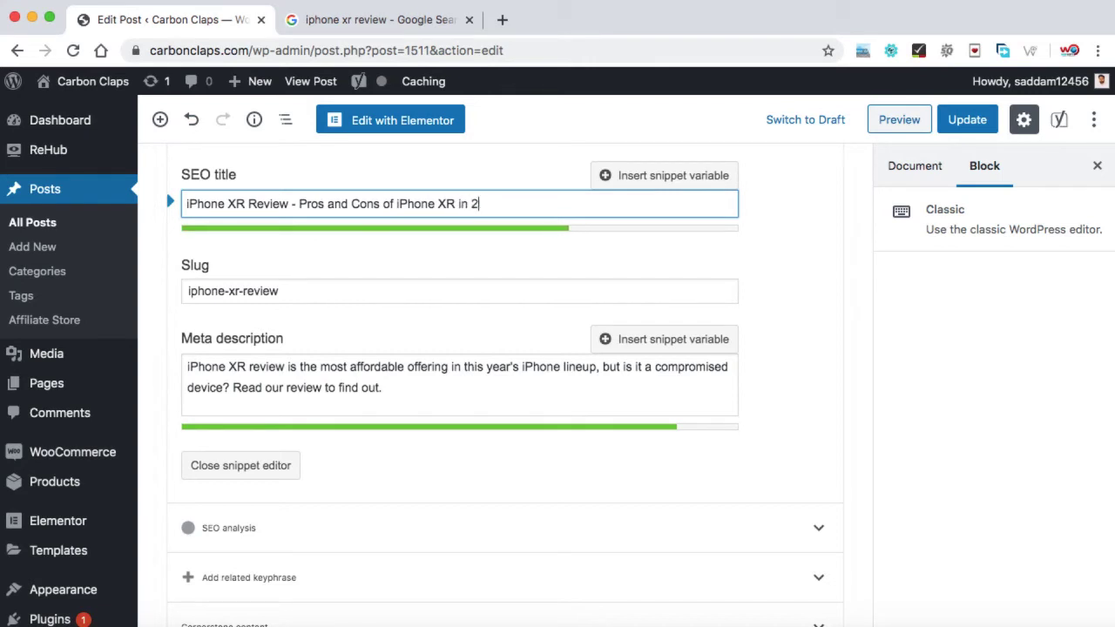
pyautogui.write('020')
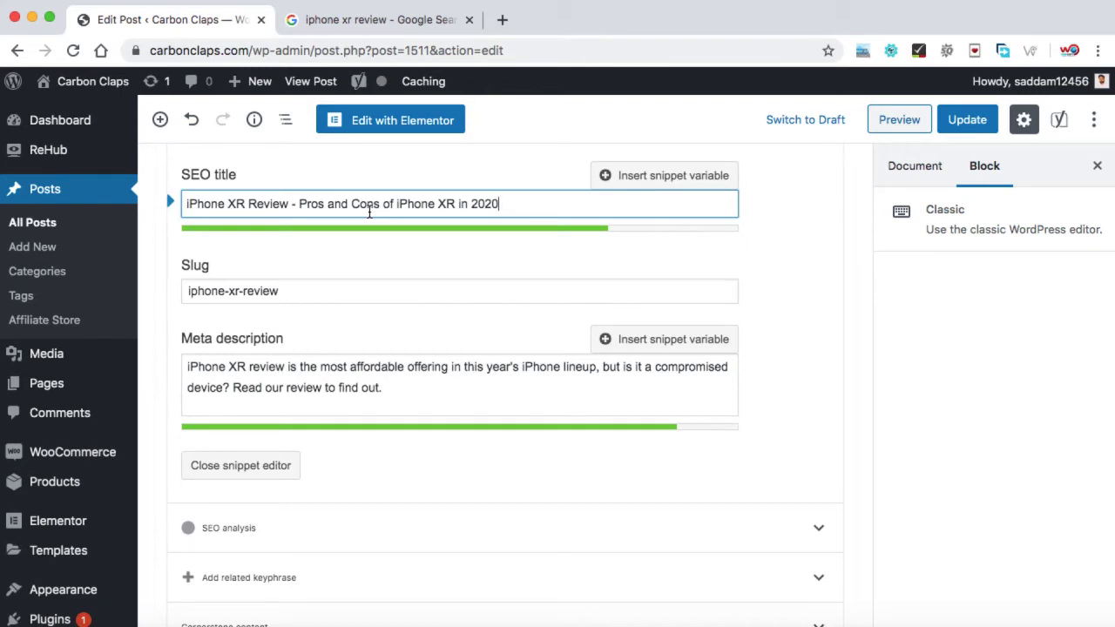
pyautogui.moveTo(429, 243)
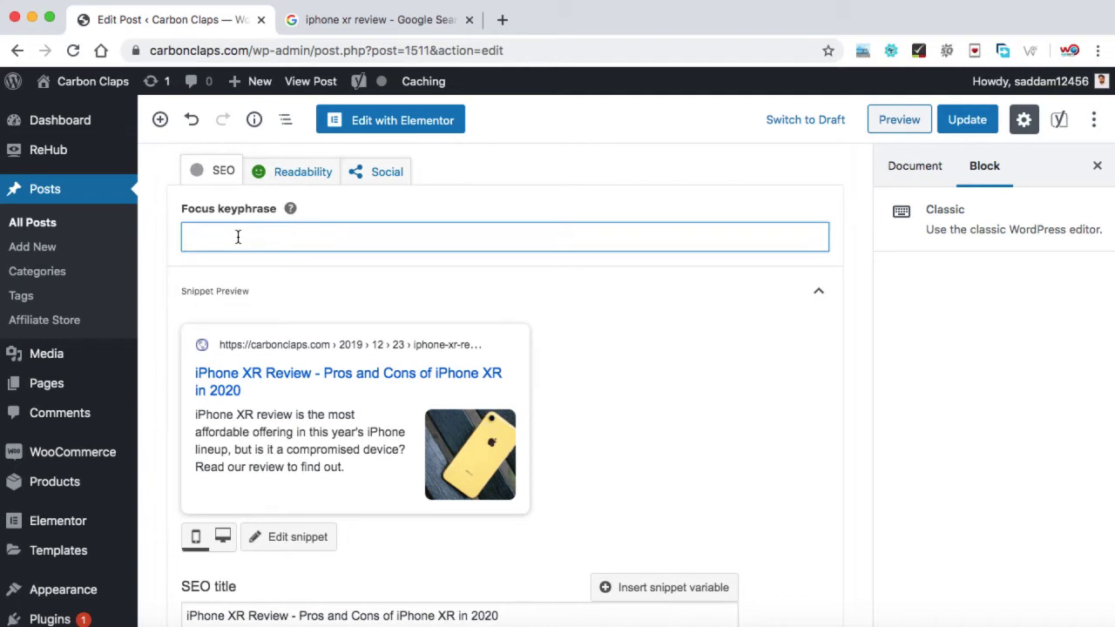
# Enter 'iphone xr review' as the Yoast focus keyphrase
pyautogui.write('i')
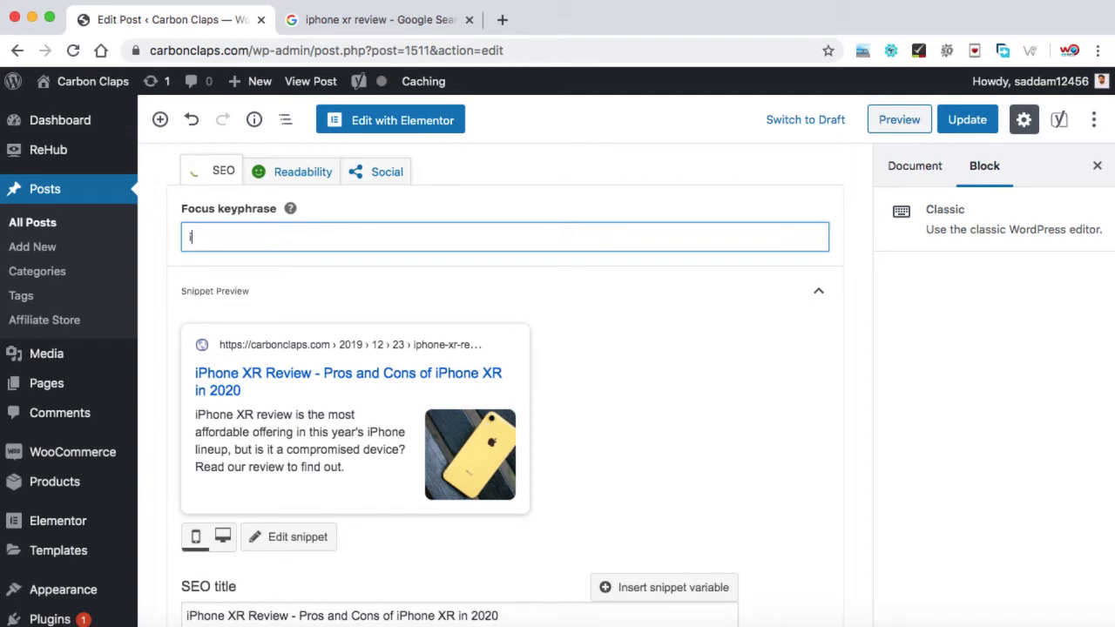
pyautogui.write('iphone xr review')
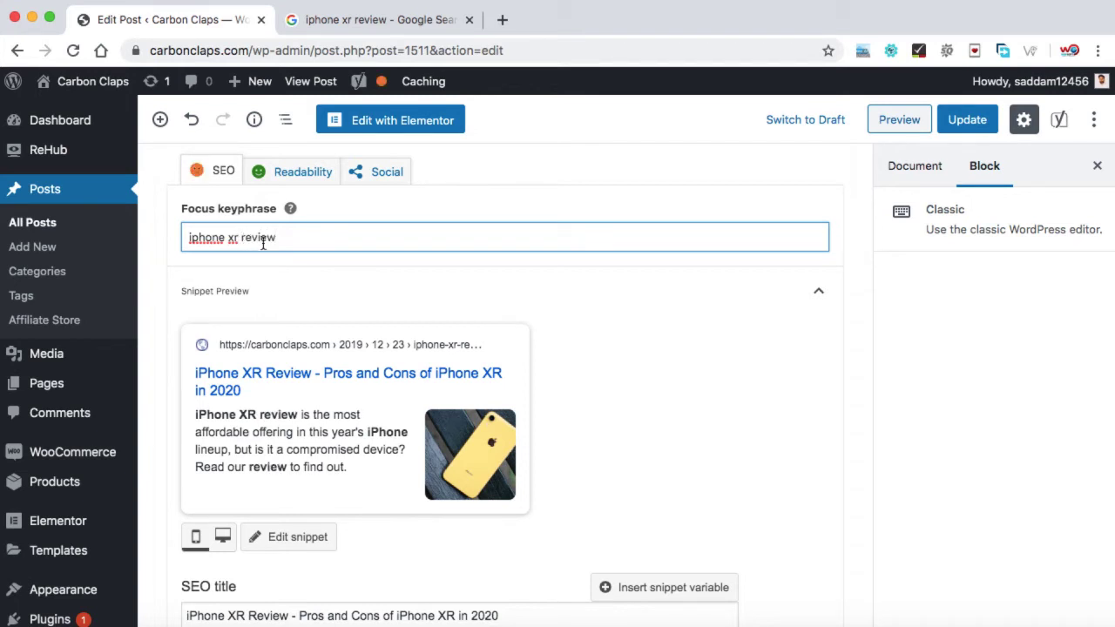
pyautogui.moveTo(339, 310)
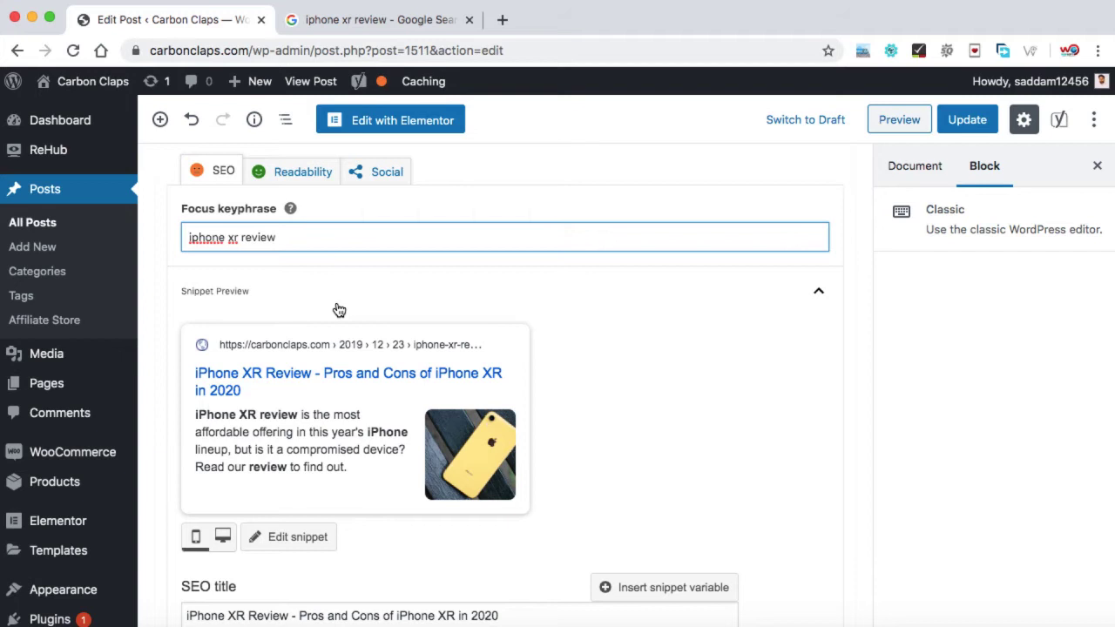
pyautogui.moveTo(619, 379)
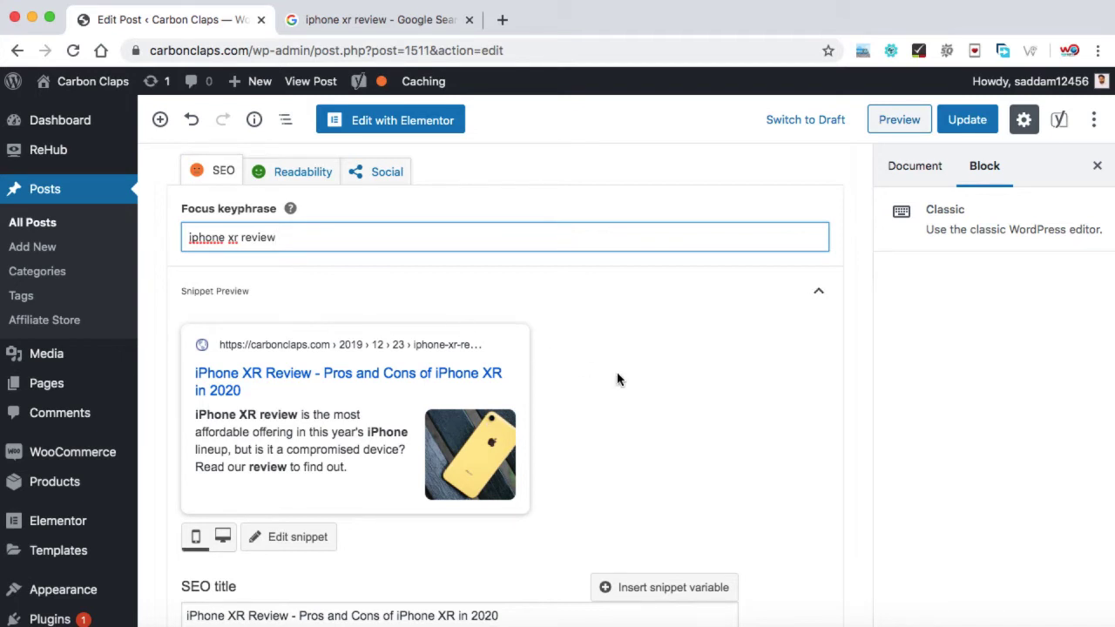
pyautogui.scroll(-3)
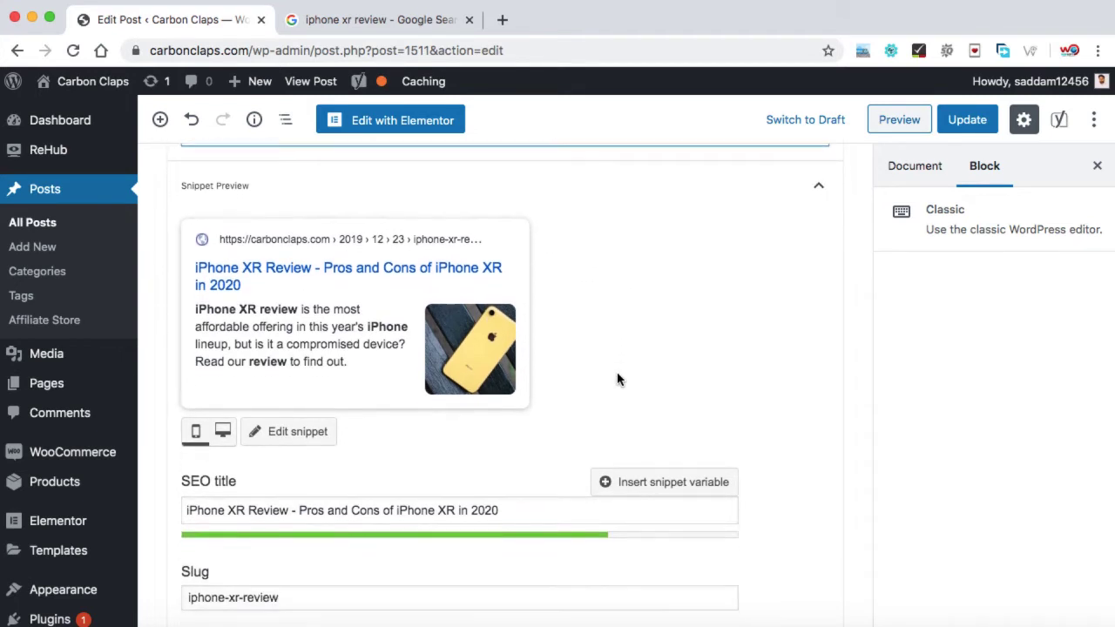
pyautogui.scroll(-3)
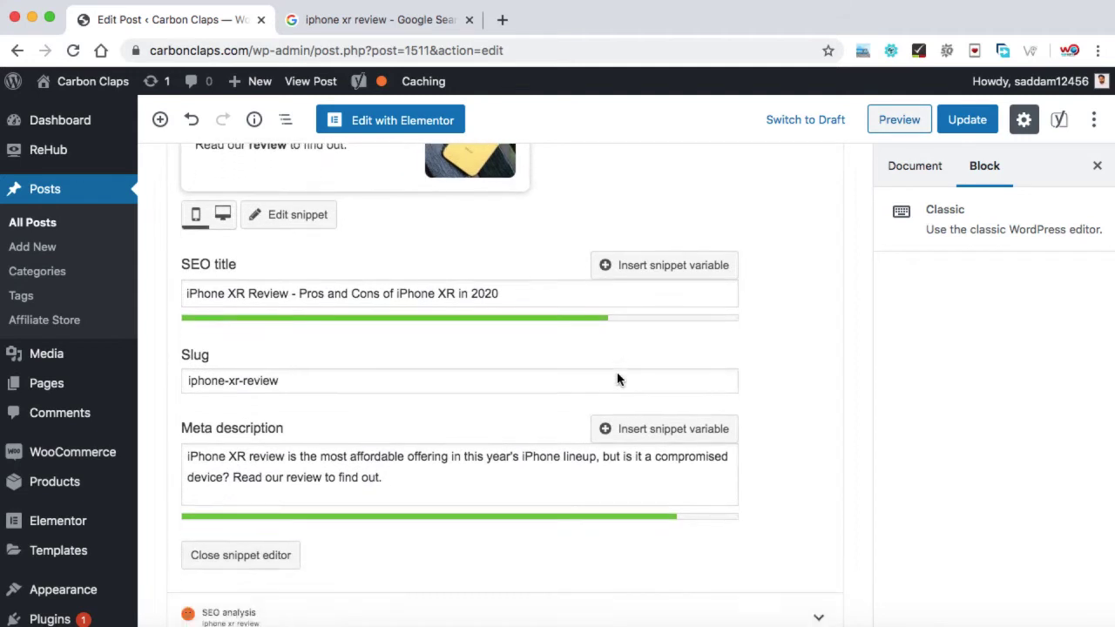
# Review the SEO analysis: 4 problems, 1 improvement and 9 good results
pyautogui.scroll(-3)
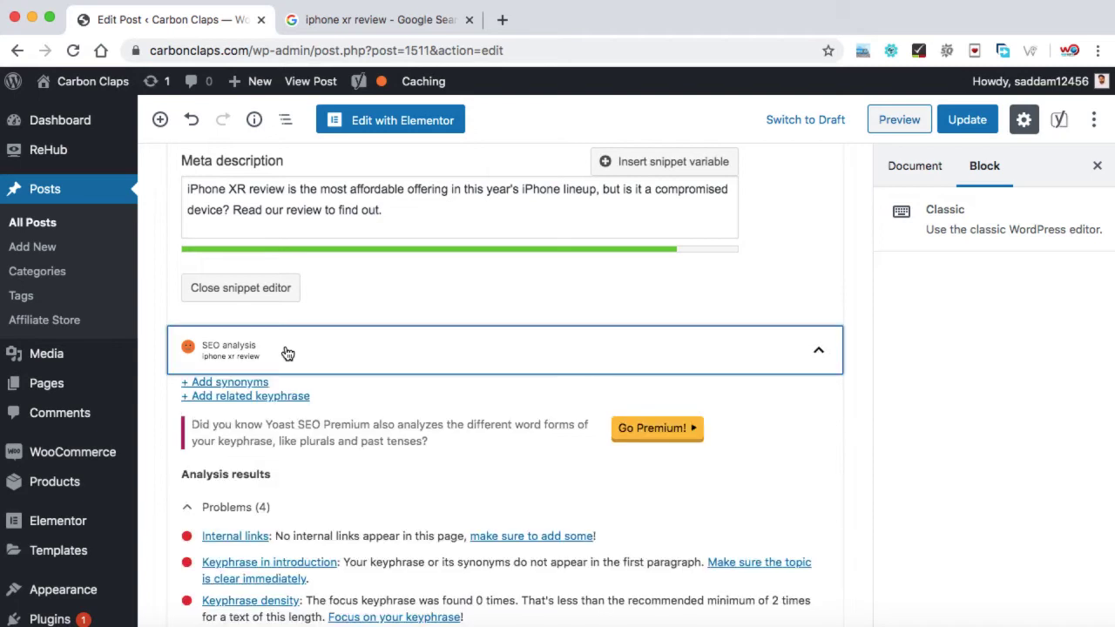
pyautogui.scroll(-3)
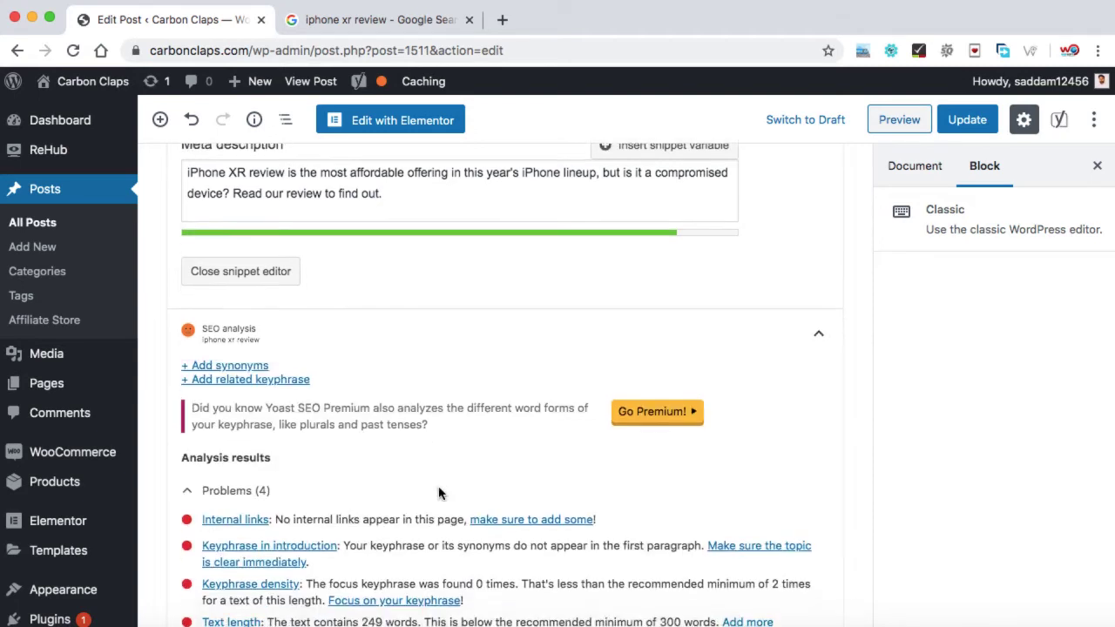
pyautogui.scroll(-3)
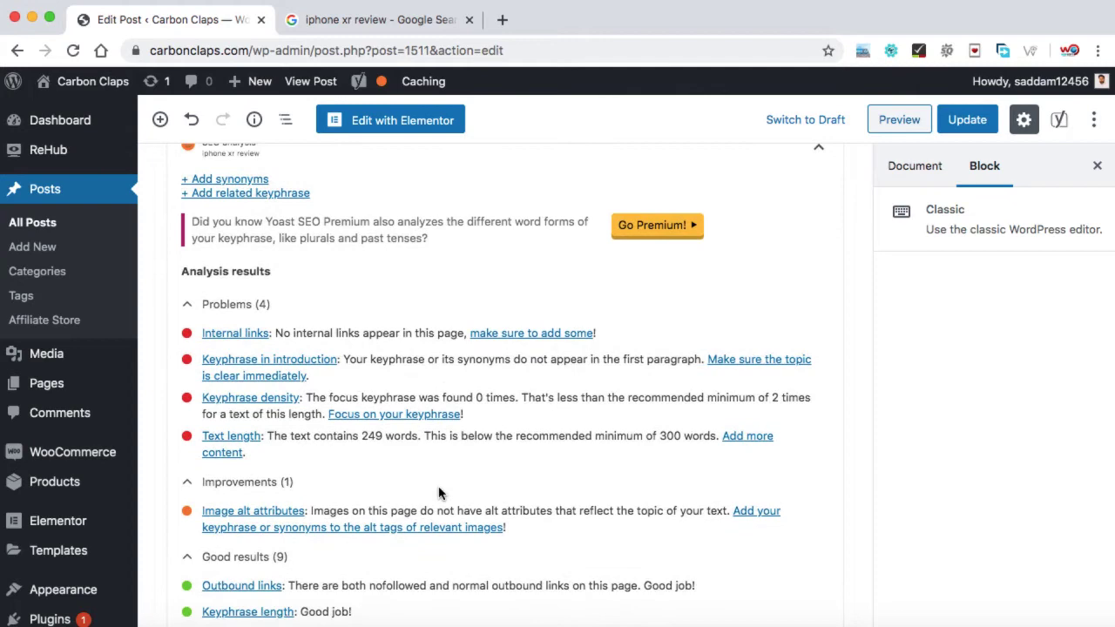
pyautogui.scroll(-3)
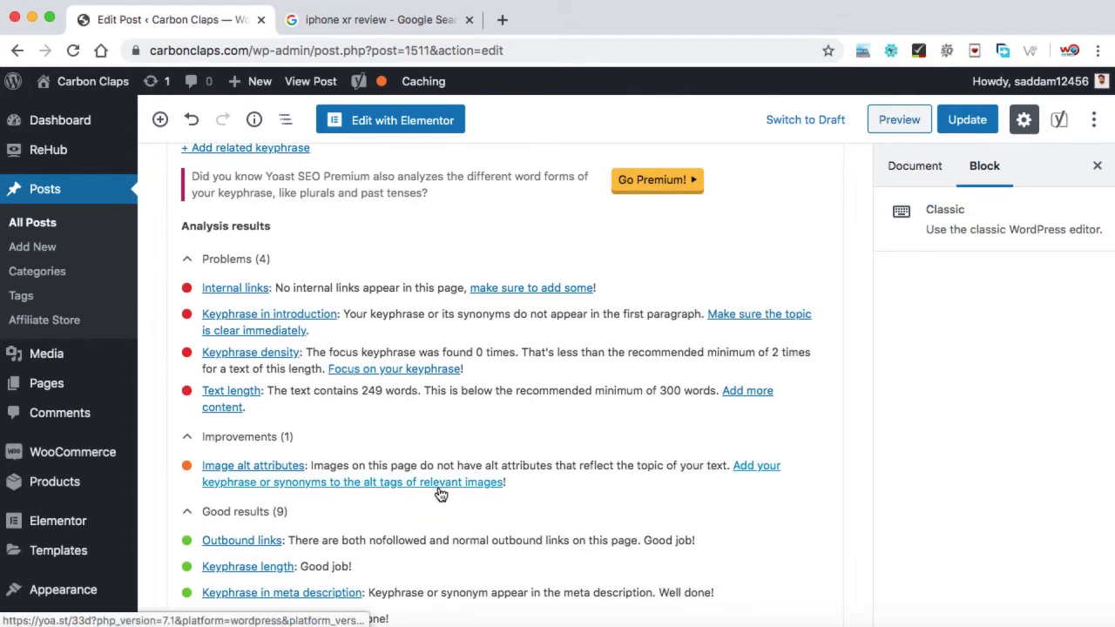
pyautogui.scroll(-3)
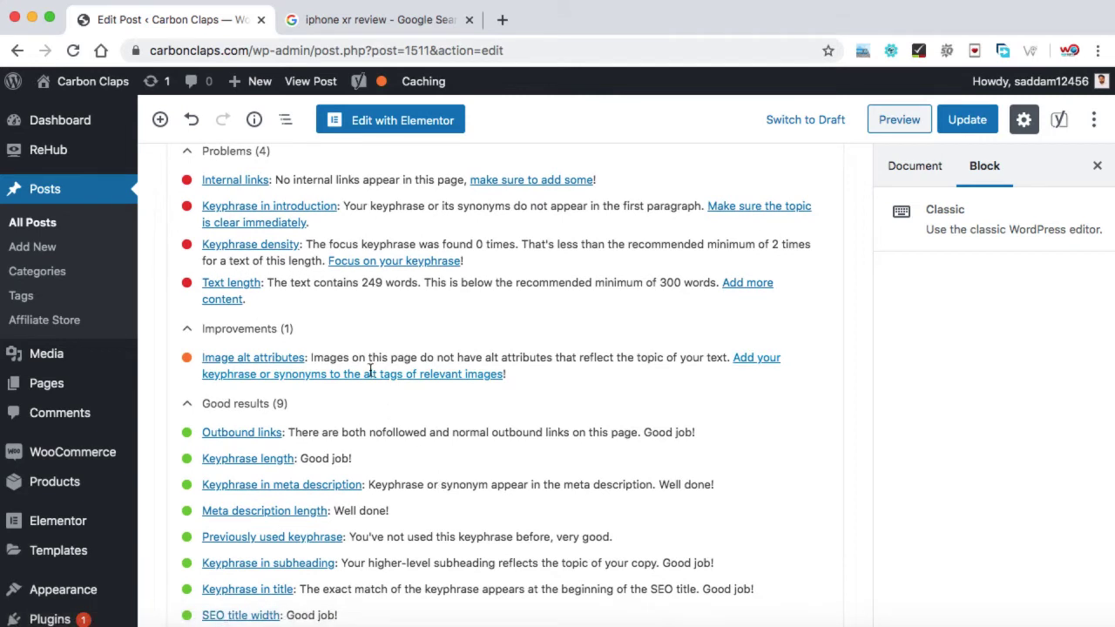
pyautogui.moveTo(297, 176)
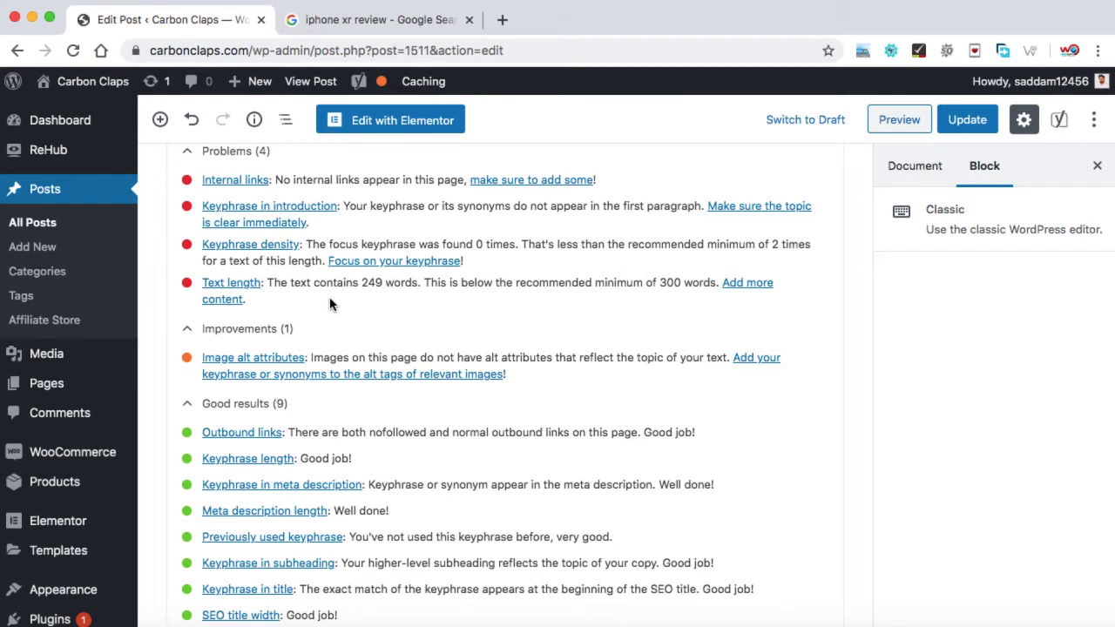
pyautogui.moveTo(547, 423)
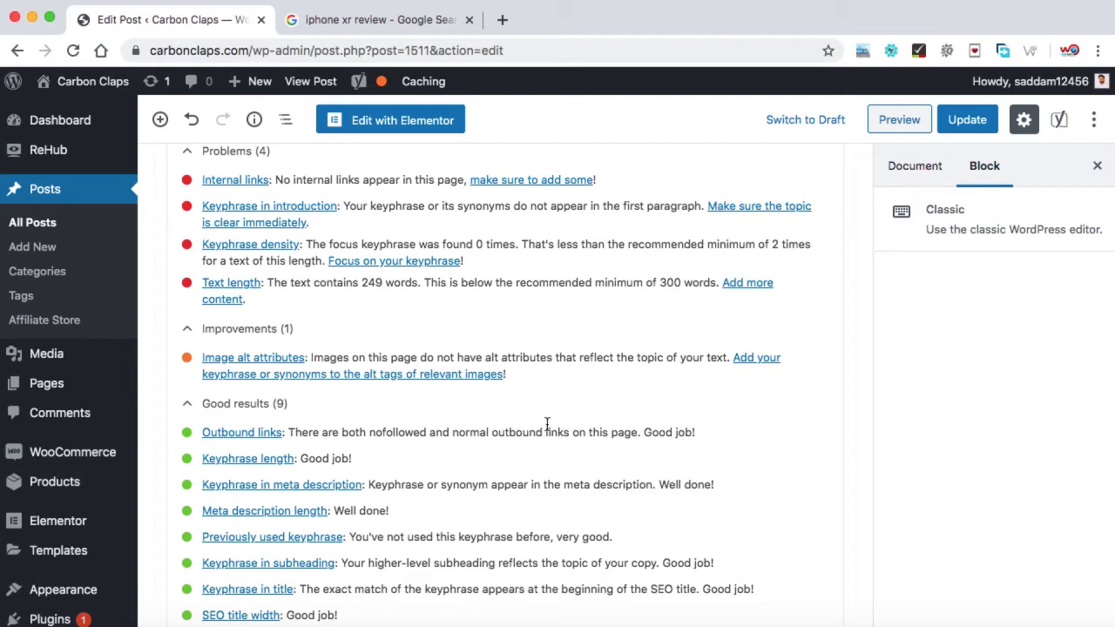
pyautogui.scroll(-3)
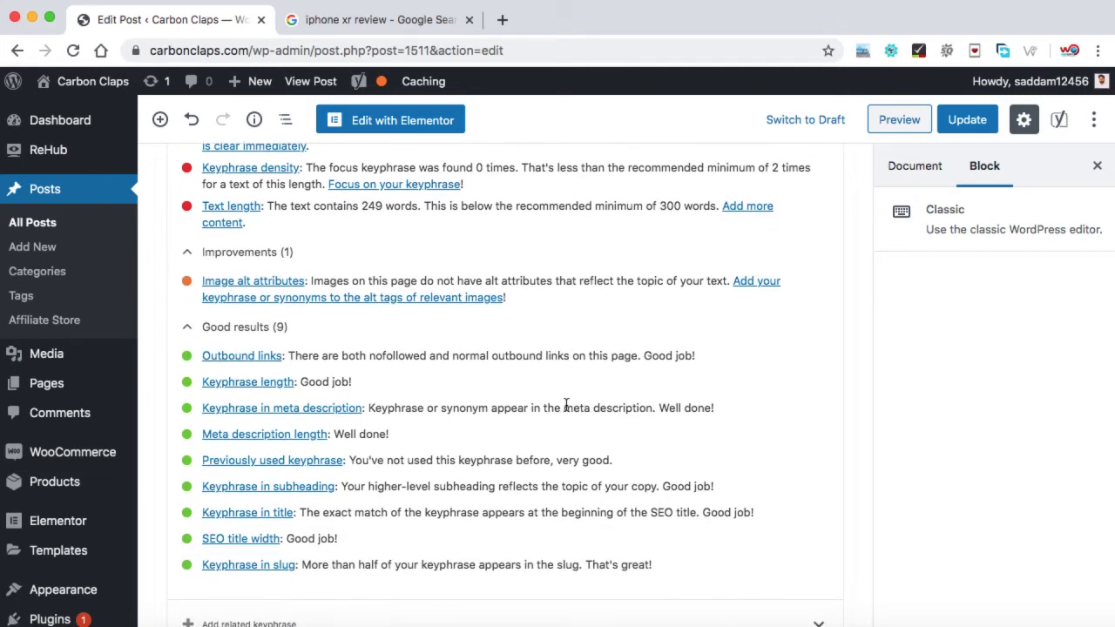
pyautogui.scroll(3)
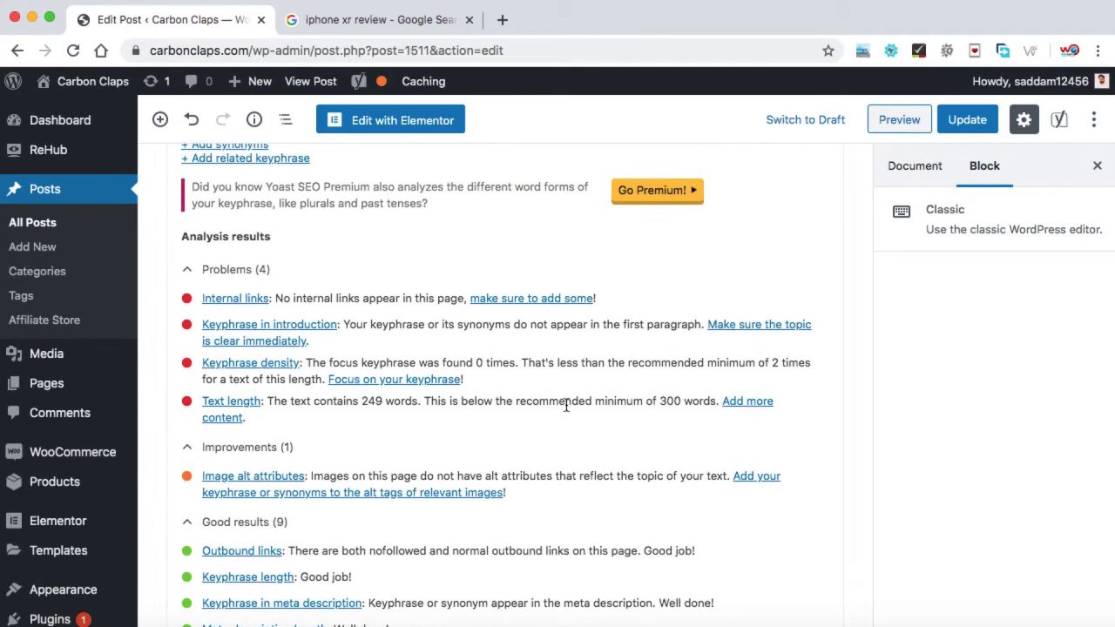
pyautogui.scroll(-3)
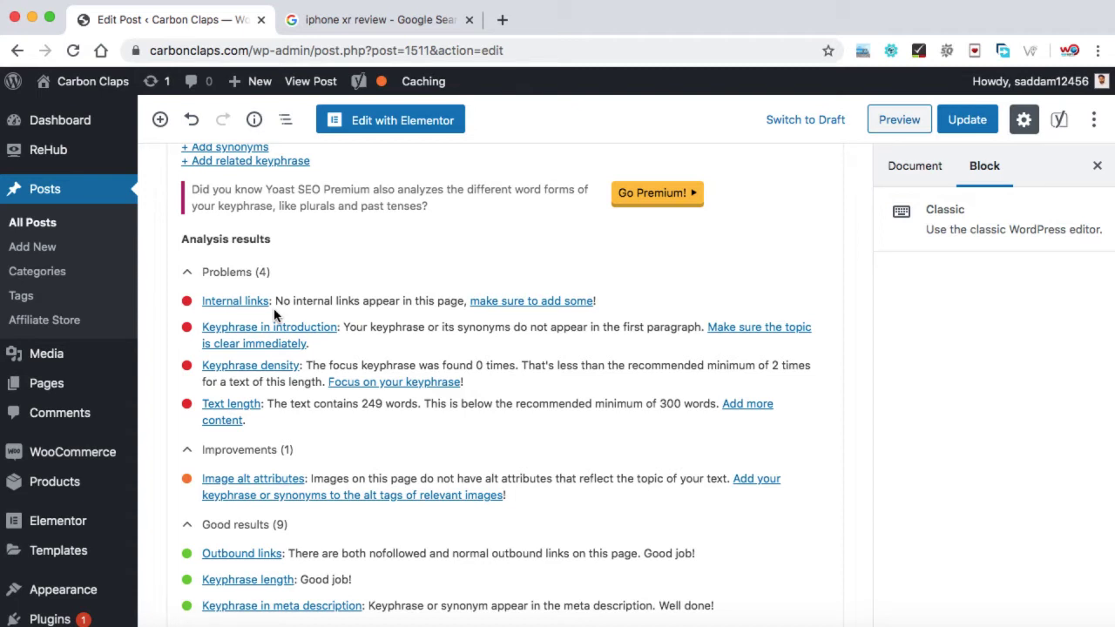
pyautogui.moveTo(424, 260)
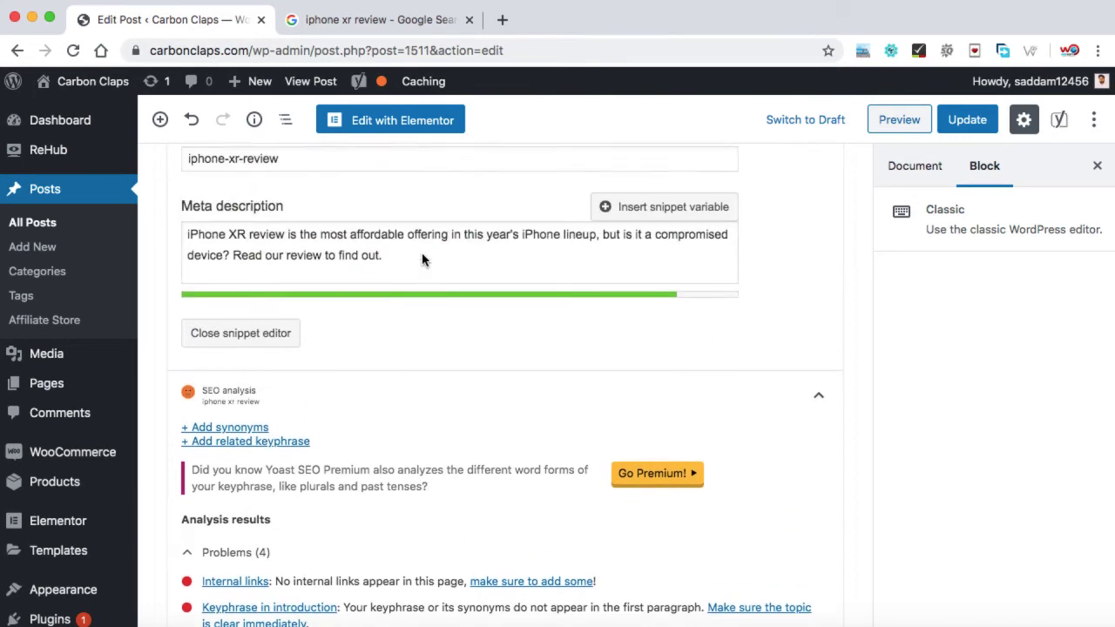
pyautogui.scroll(-3)
pyautogui.write('The lack of 2x optical zoom is a bummer, but the digital zoom is fairly good. The ove')
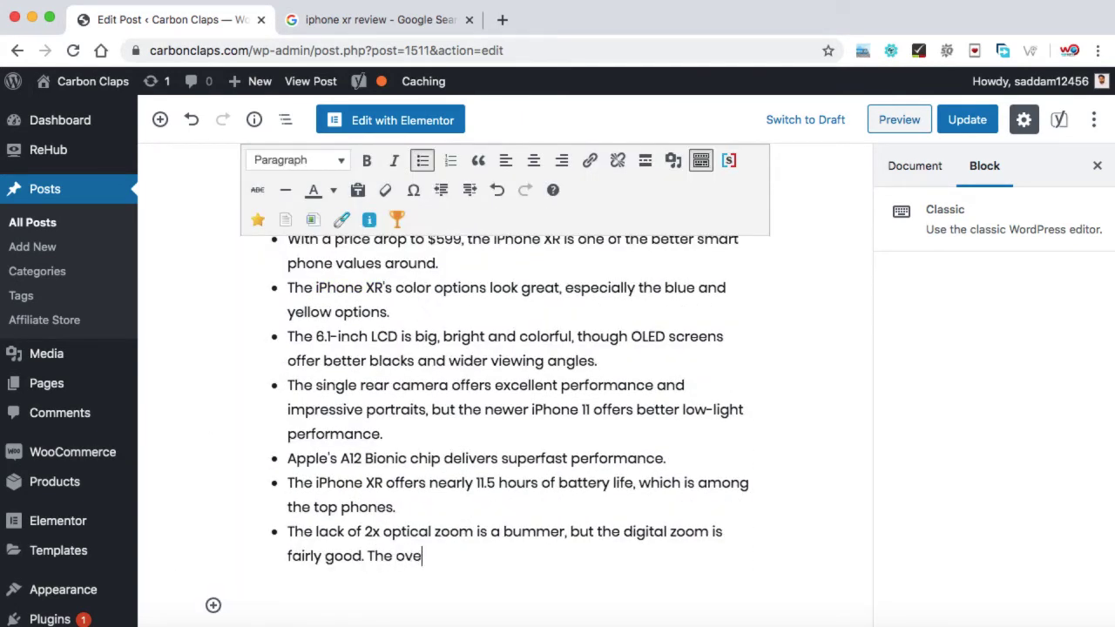
# End the last bullet with 'The overall camera performance is good.' and select 'camera' for linking
pyautogui.write('rall camera')
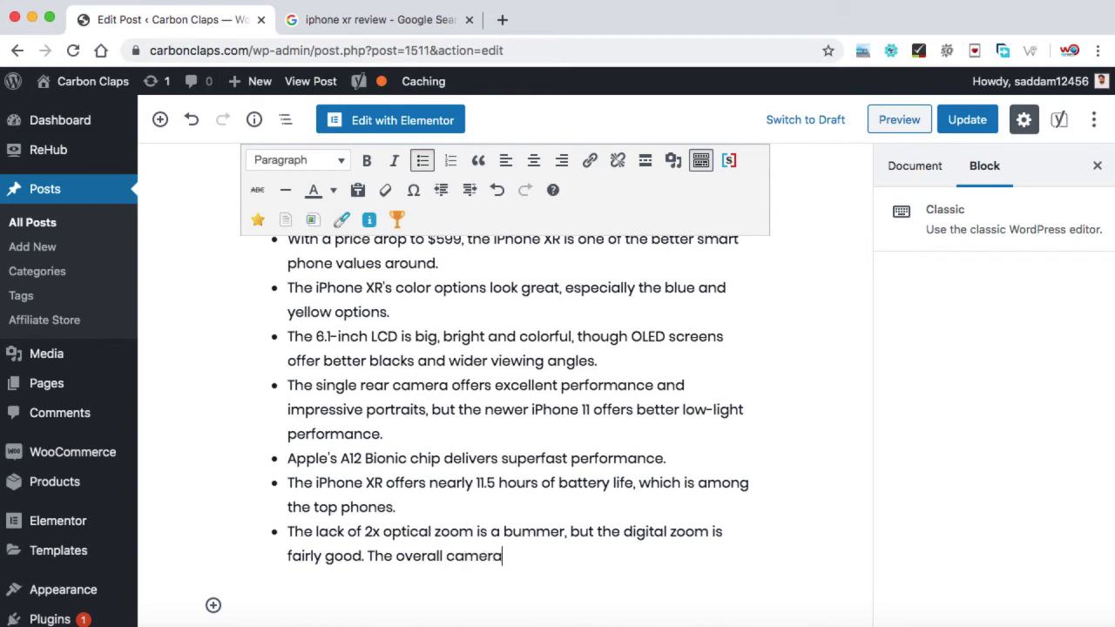
pyautogui.write('performance is')
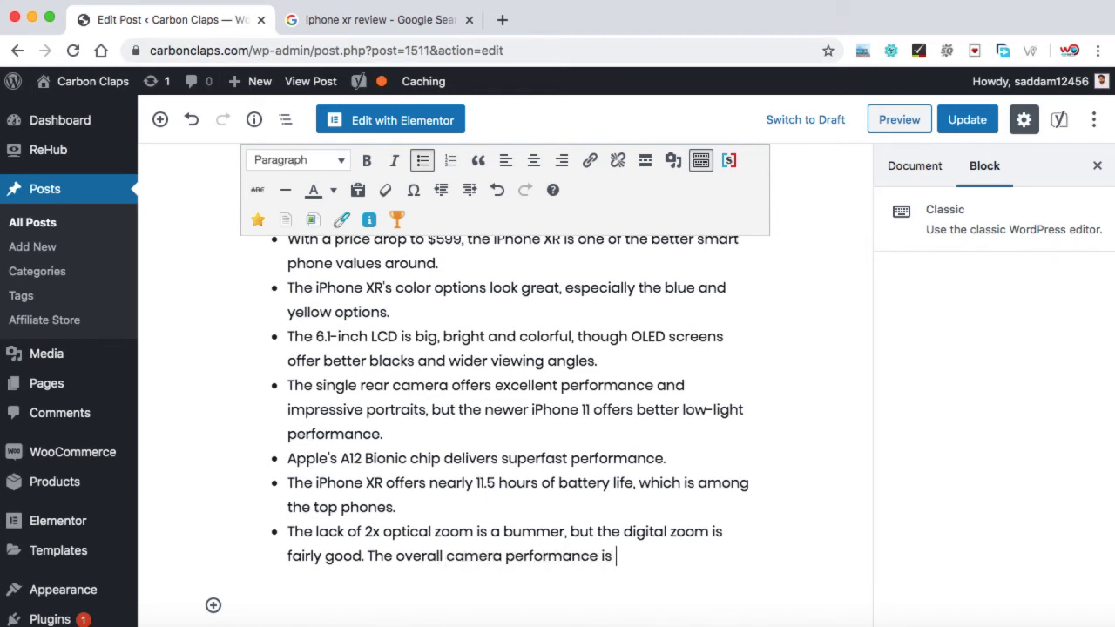
pyautogui.write('good.')
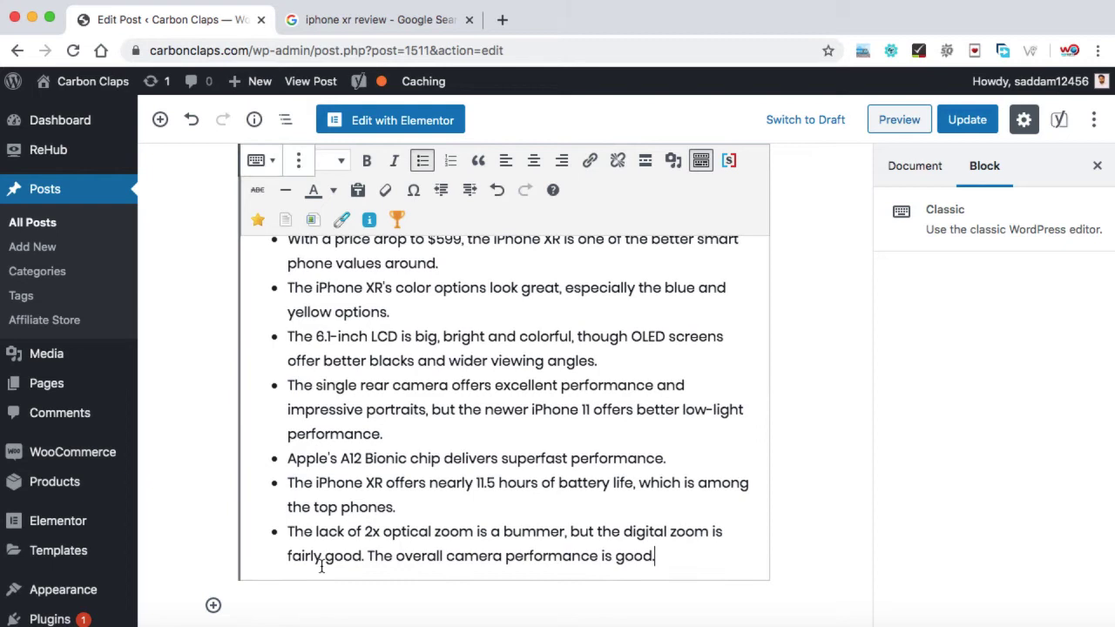
pyautogui.doubleClick(473, 556)
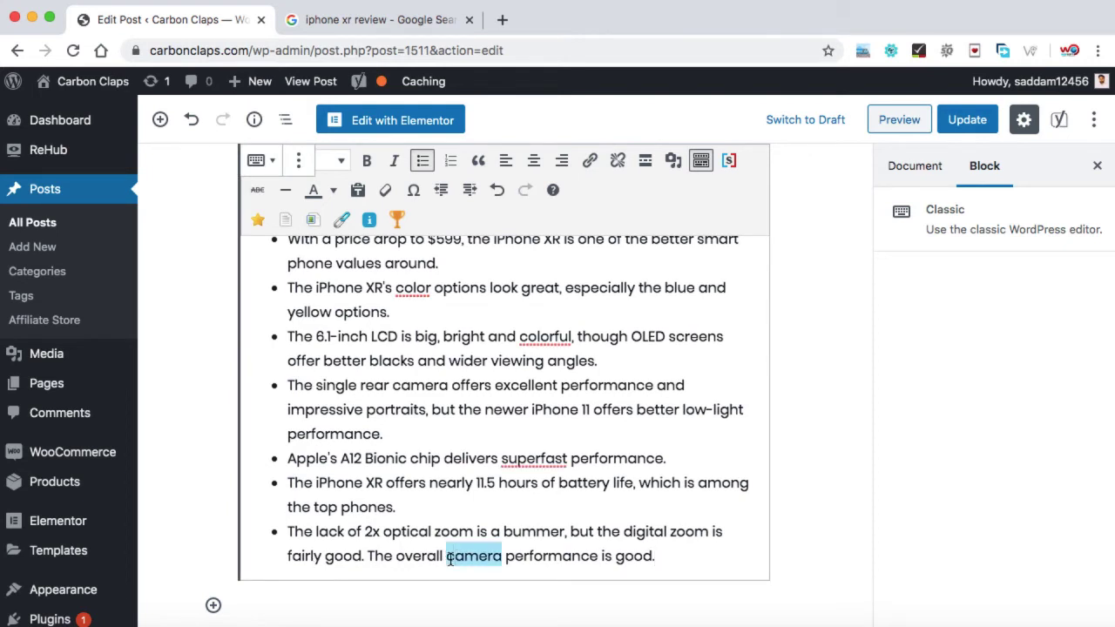
pyautogui.moveTo(590, 178)
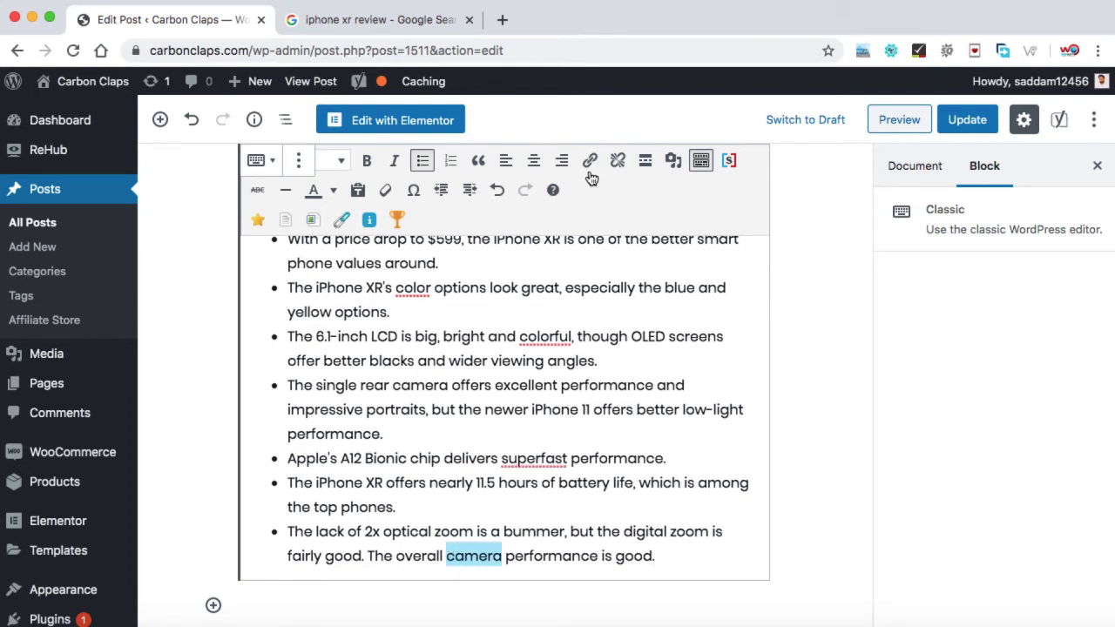
pyautogui.click(589, 161)
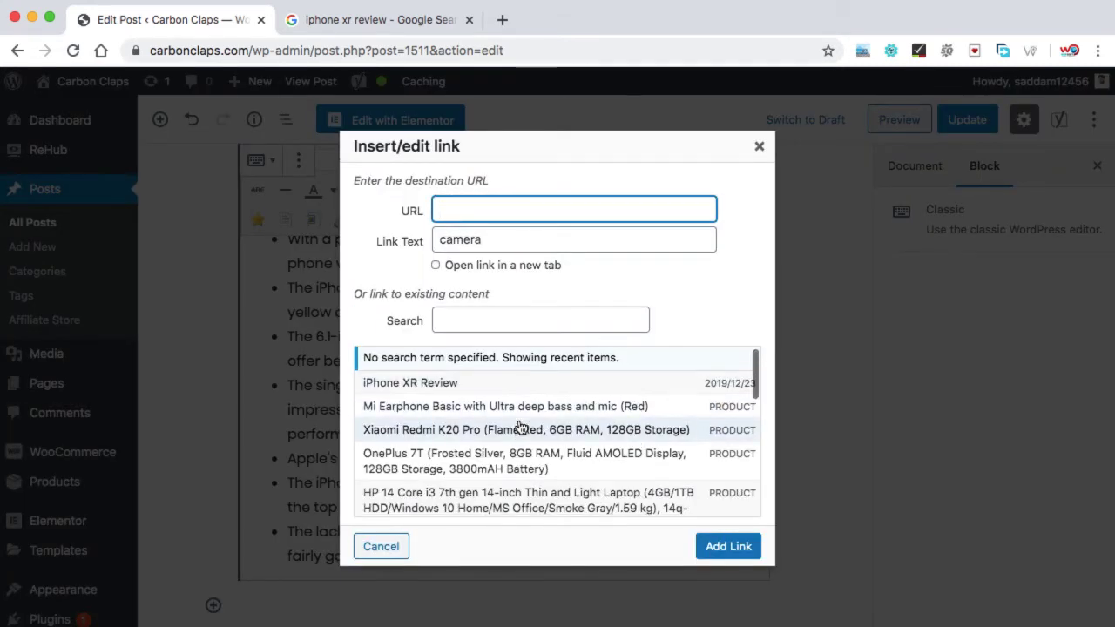
# Choose the DJI Osmo Active Camera product page as the link destination for 'camera'
pyautogui.scroll(-3)
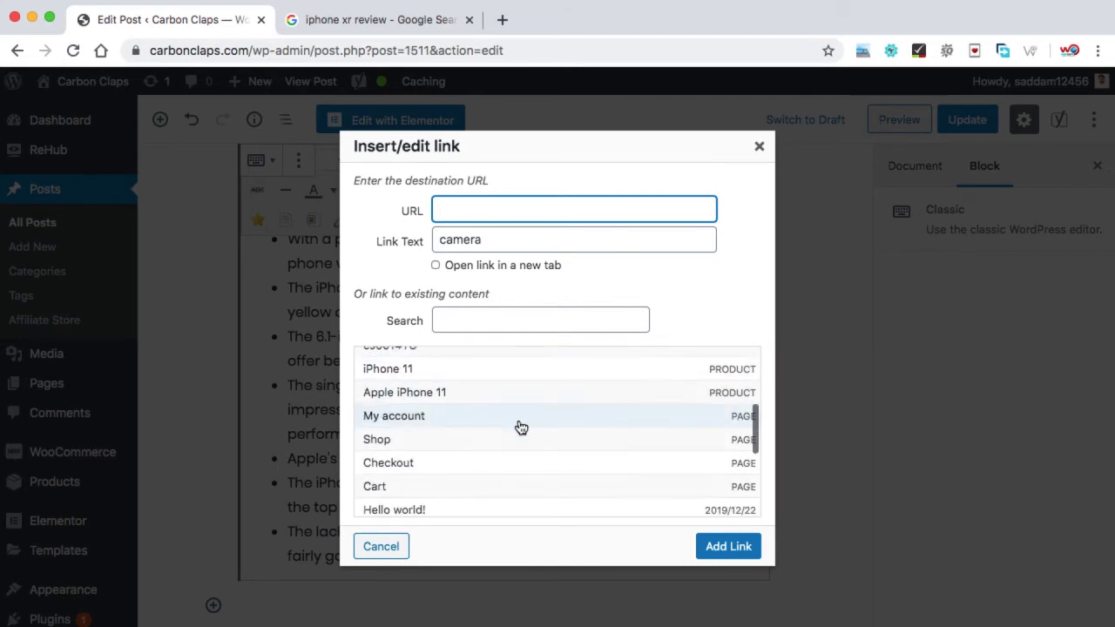
pyautogui.scroll(-3)
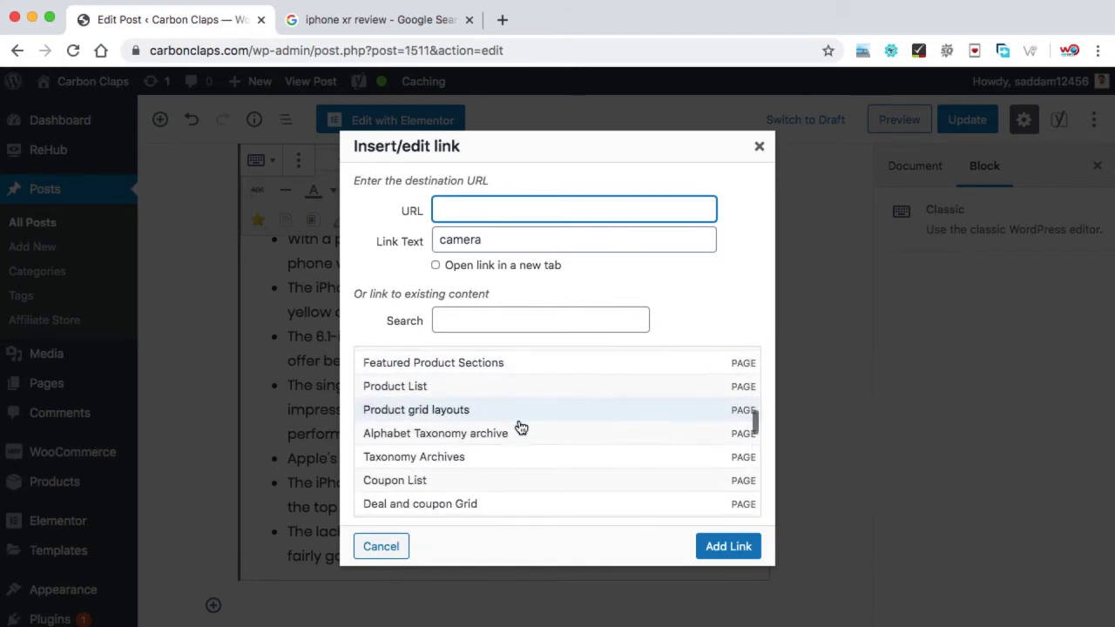
pyautogui.scroll(-3)
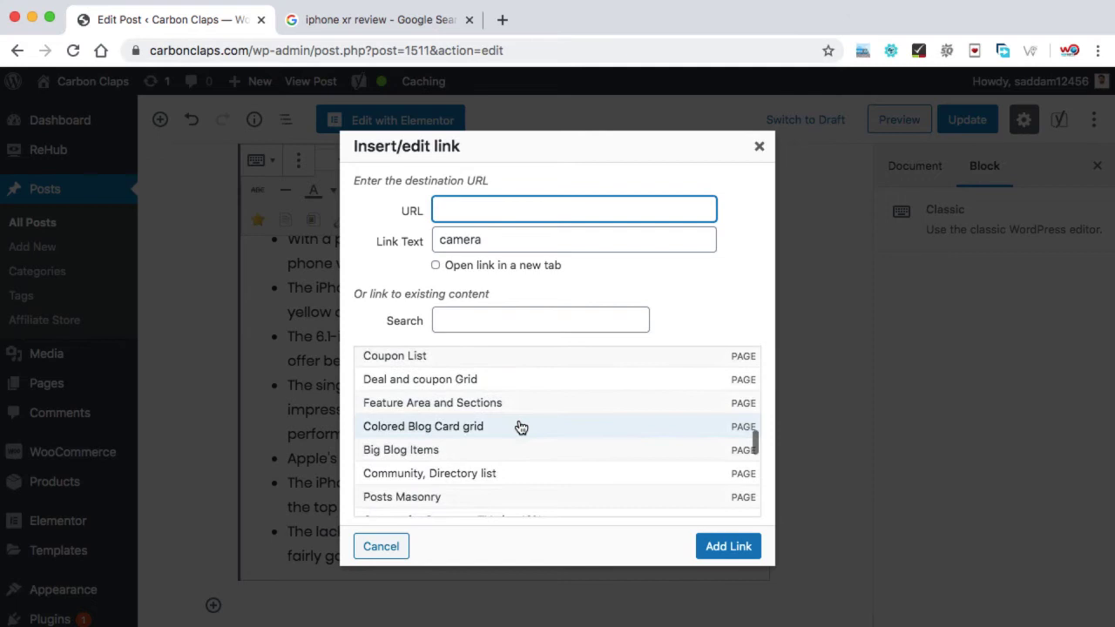
pyautogui.scroll(-3)
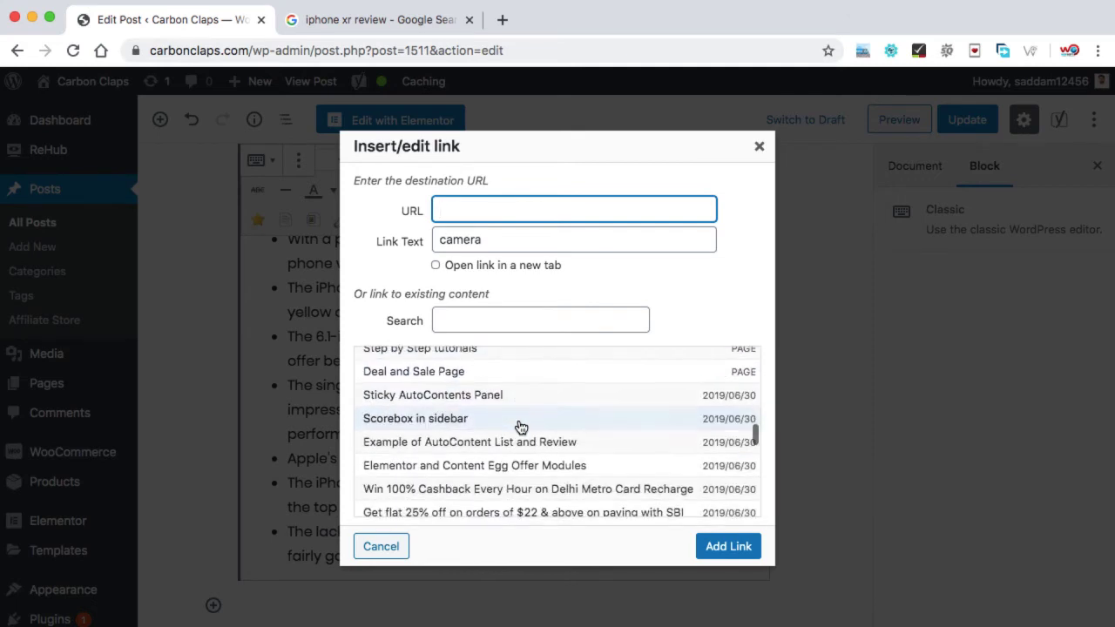
pyautogui.scroll(-3)
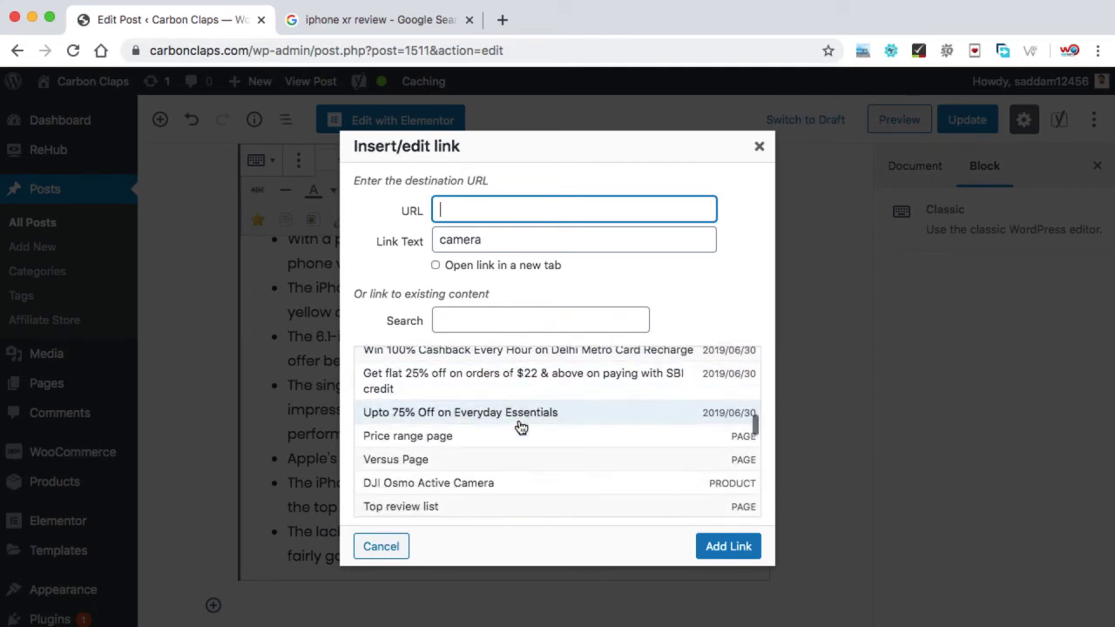
pyautogui.scroll(-3)
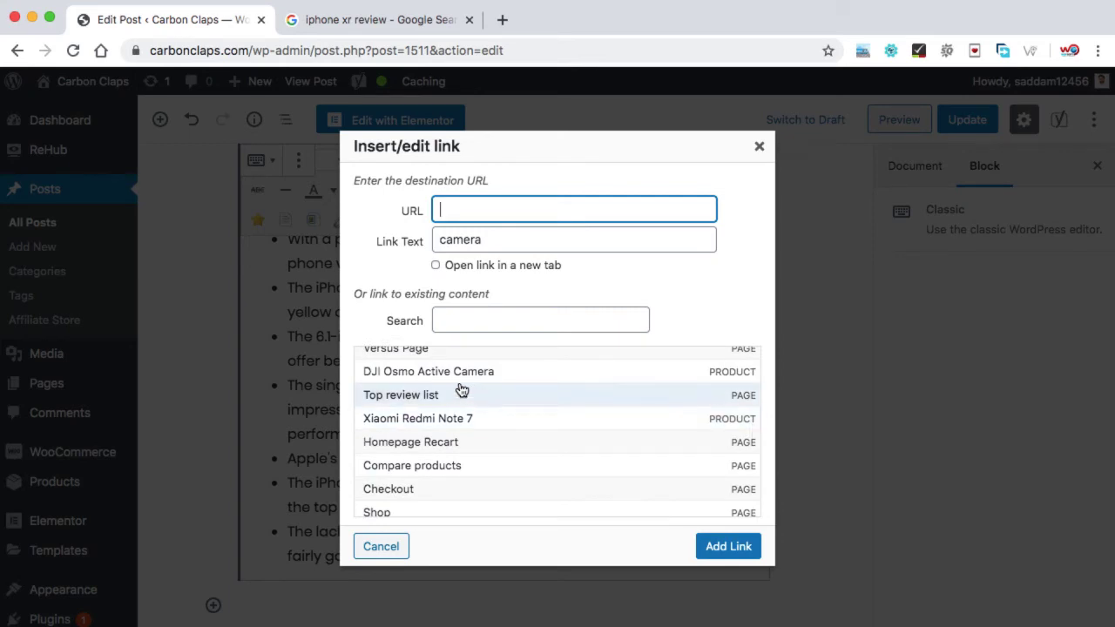
pyautogui.click(429, 371)
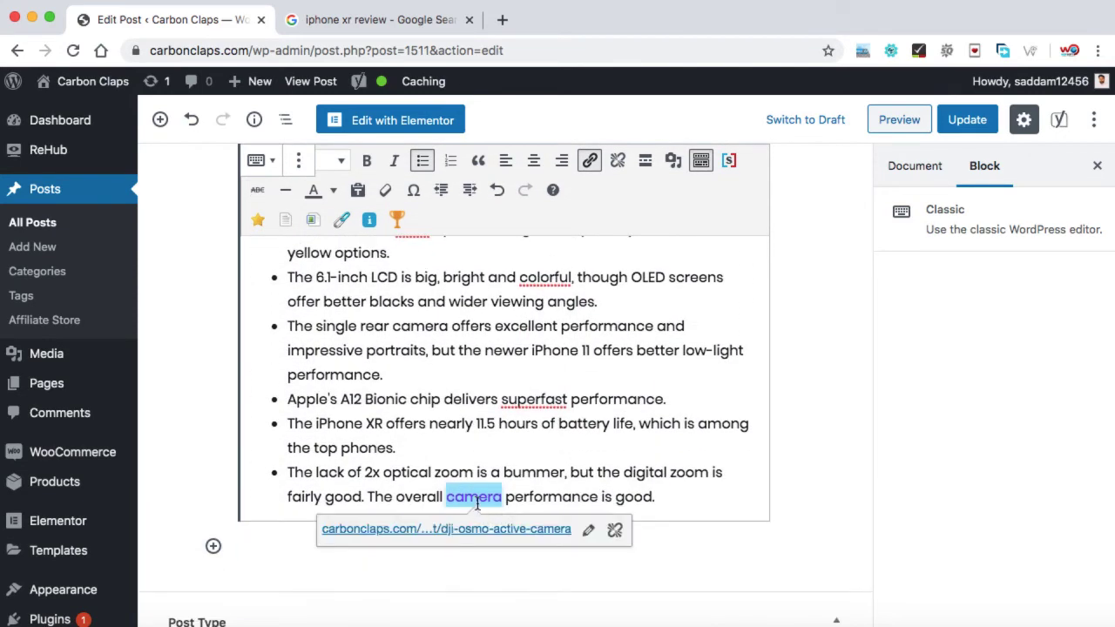
pyautogui.moveTo(475, 540)
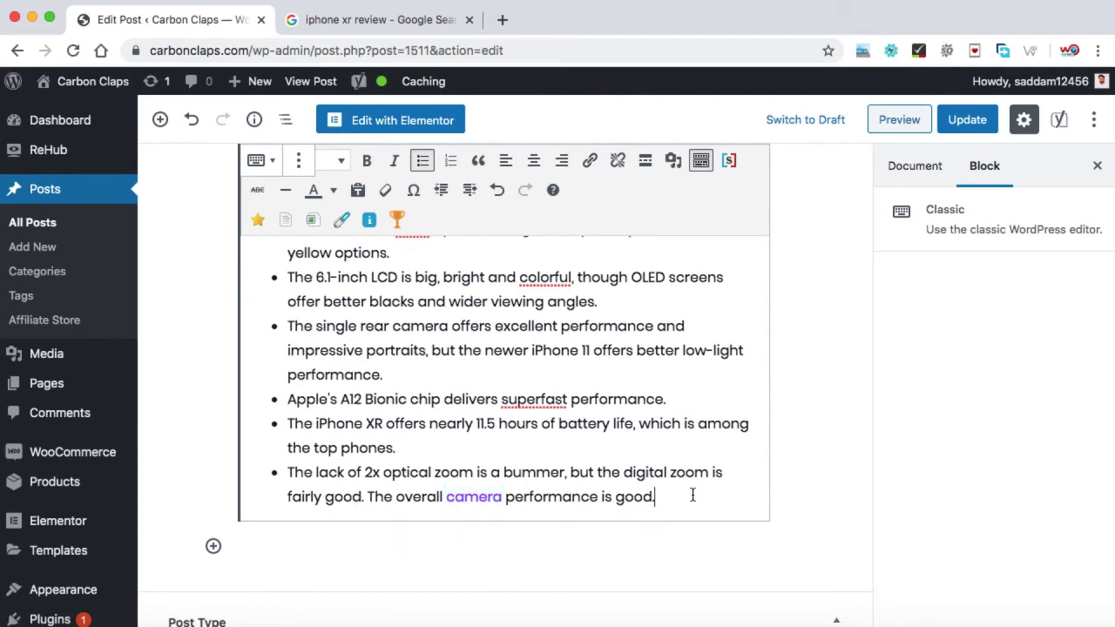
pyautogui.scroll(-3)
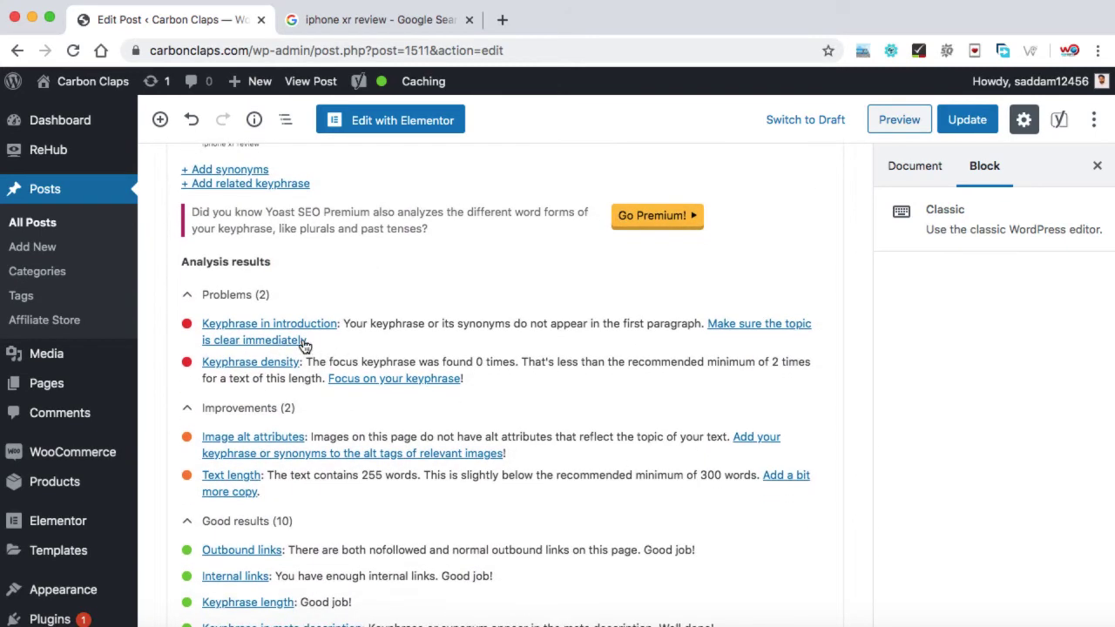
pyautogui.moveTo(338, 340)
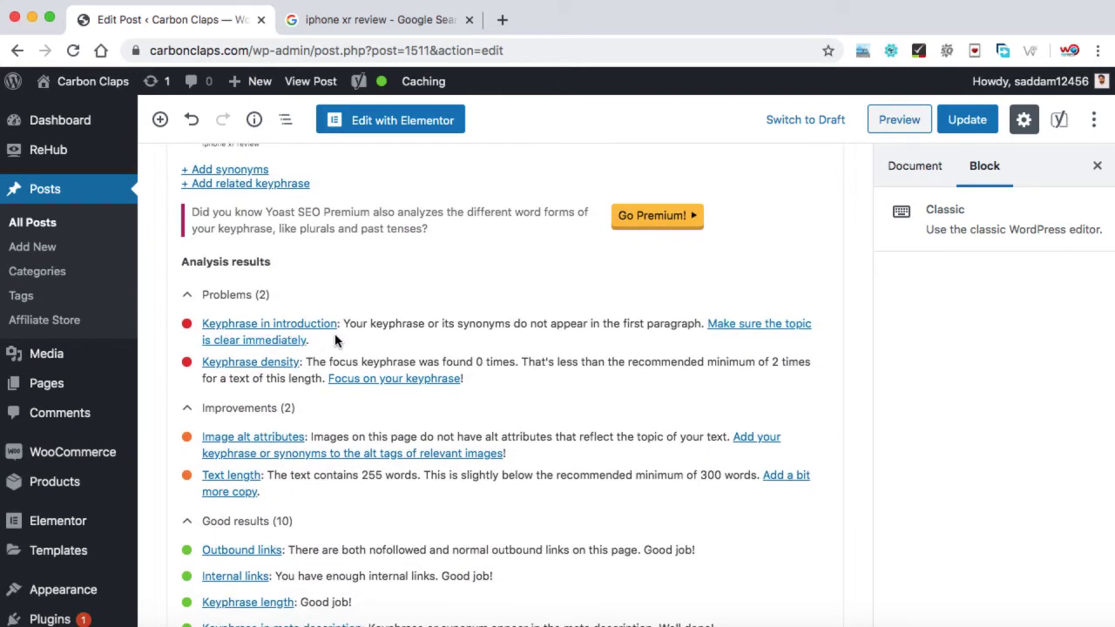
pyautogui.moveTo(356, 339)
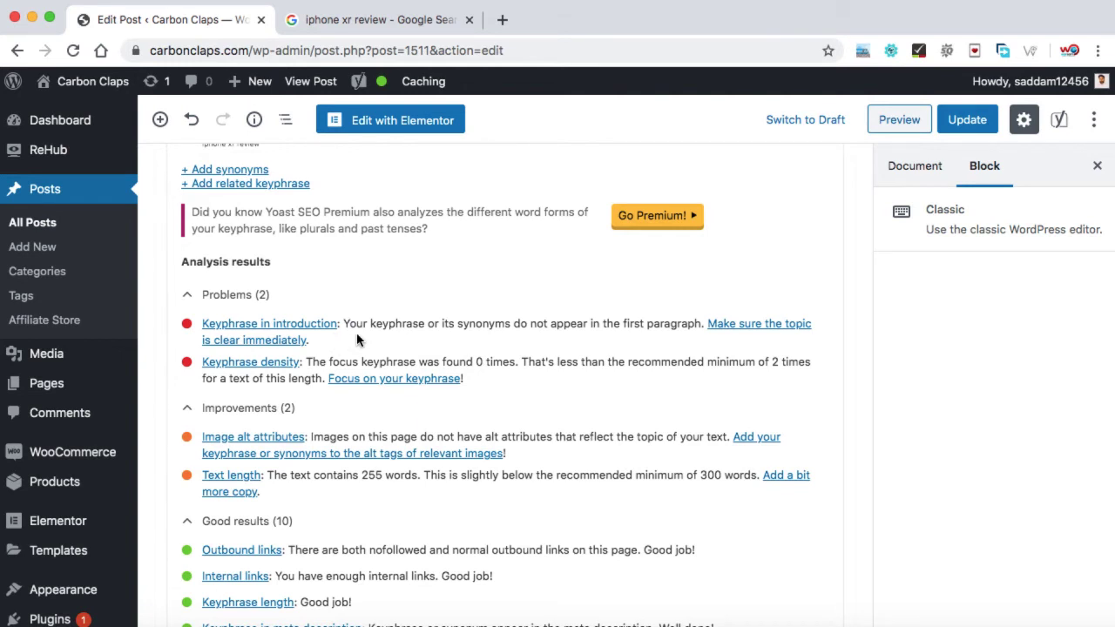
pyautogui.moveTo(361, 357)
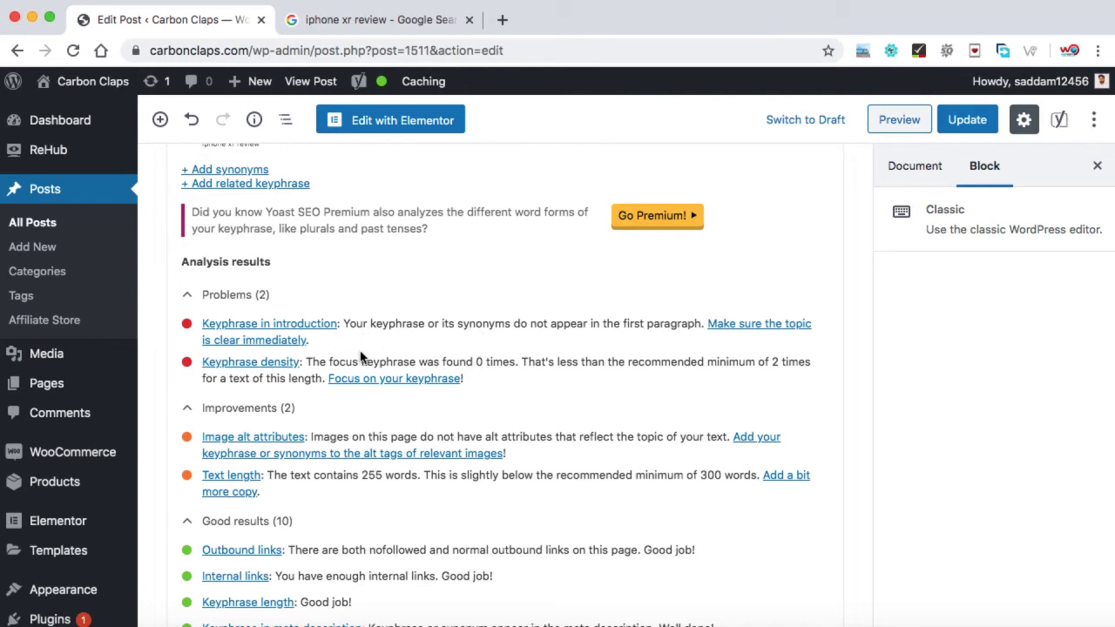
pyautogui.moveTo(435, 338)
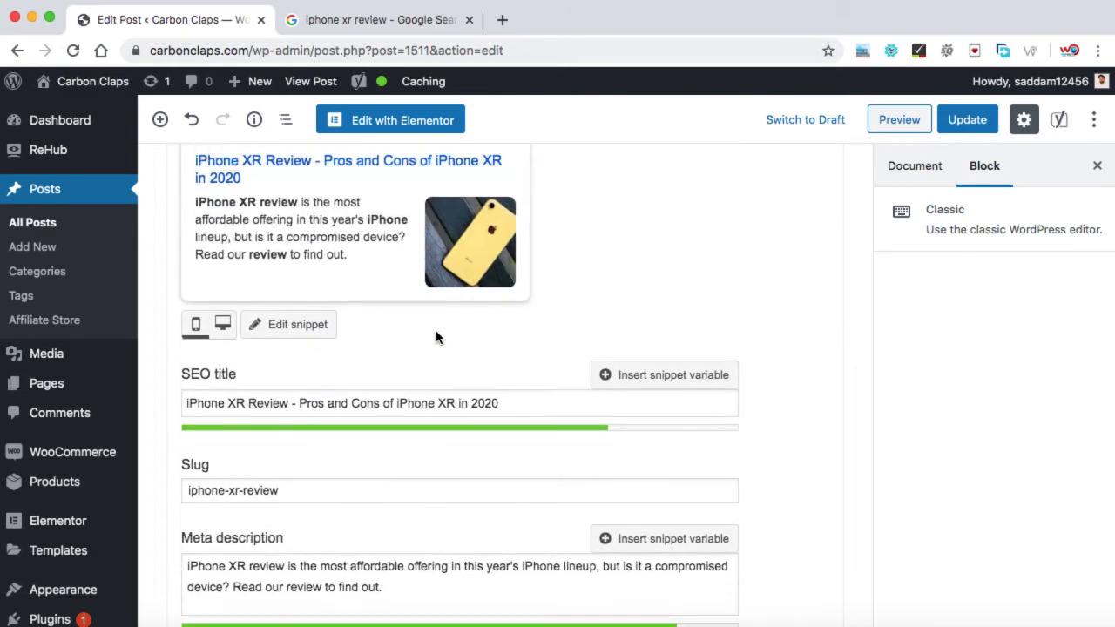
pyautogui.scroll(-3)
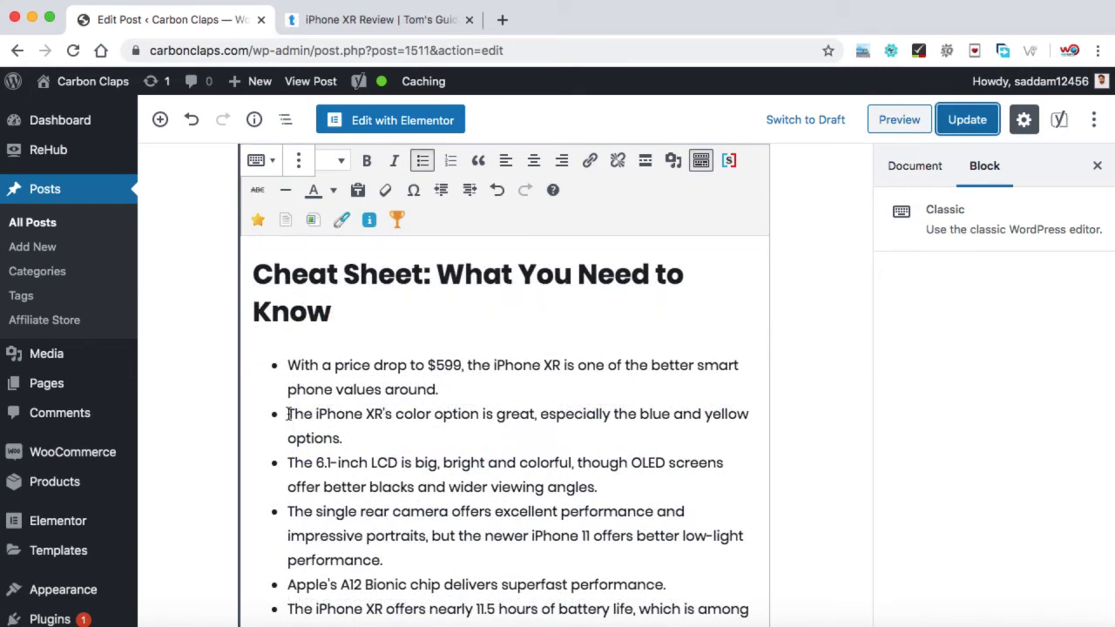
# Drag the Cheat Sheet section and blue iPhone XR photo into the Classic block
pyautogui.moveTo(288, 413); pyautogui.dragTo(484, 413)
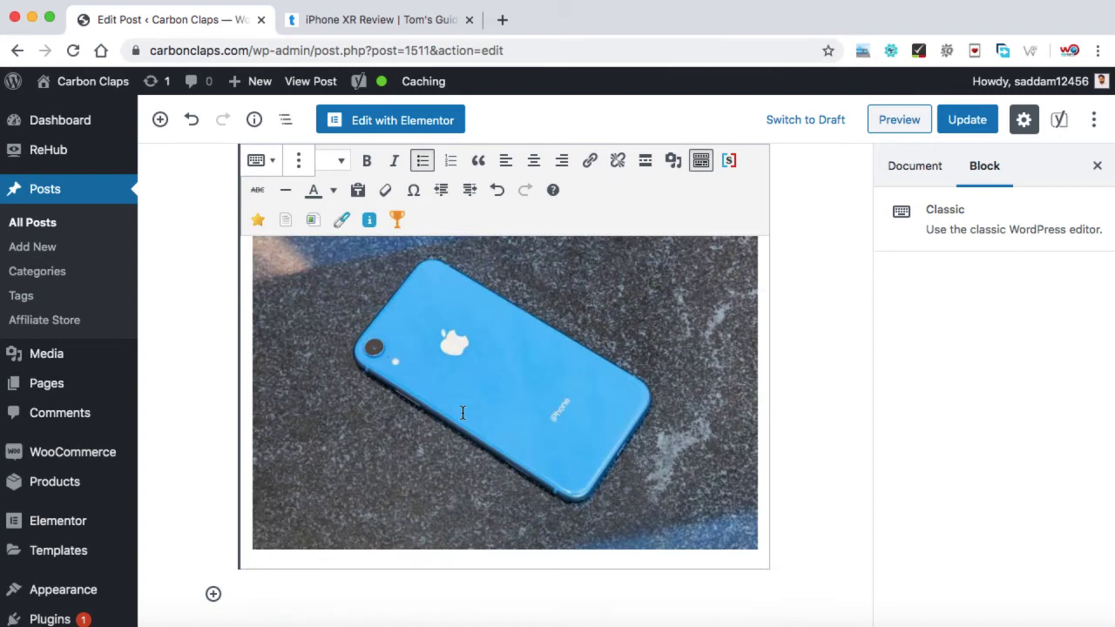
pyautogui.scroll(-3)
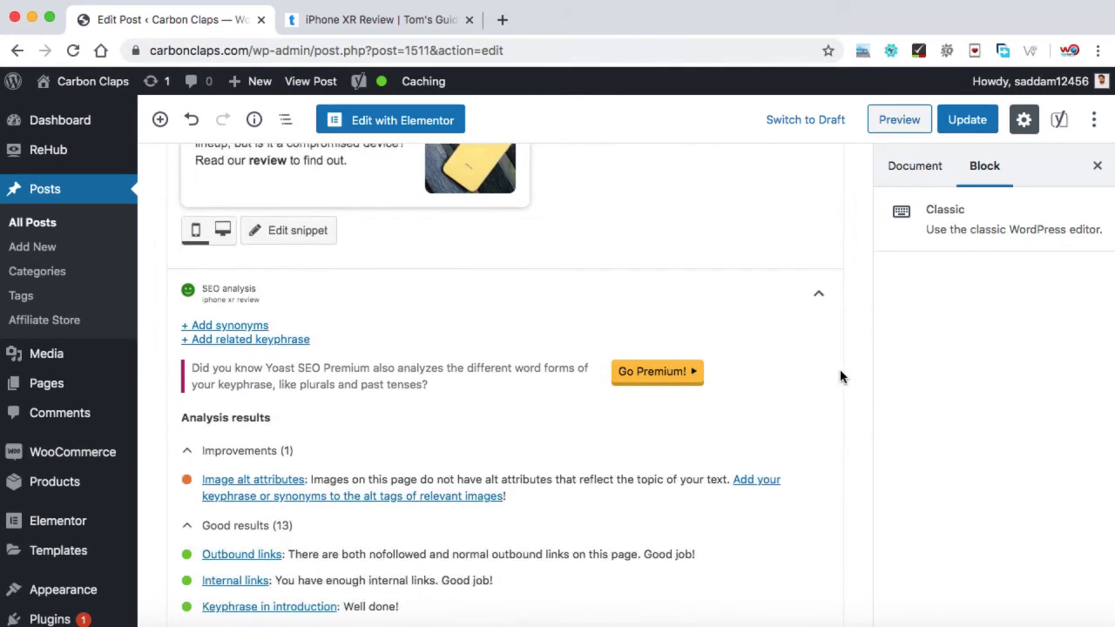
pyautogui.scroll(-3)
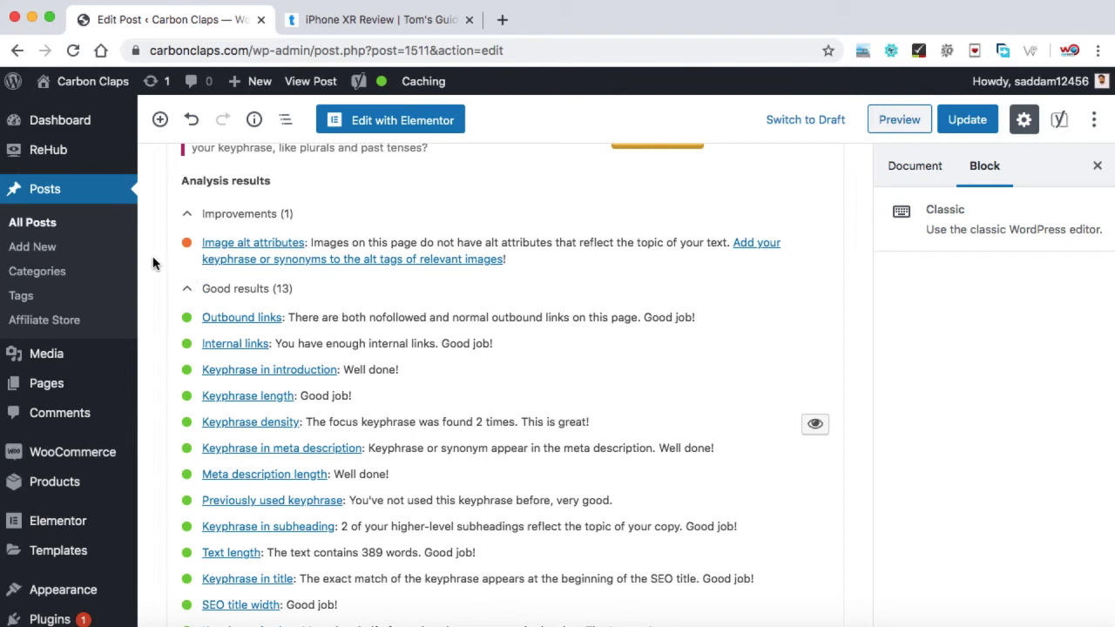
pyautogui.moveTo(240, 232)
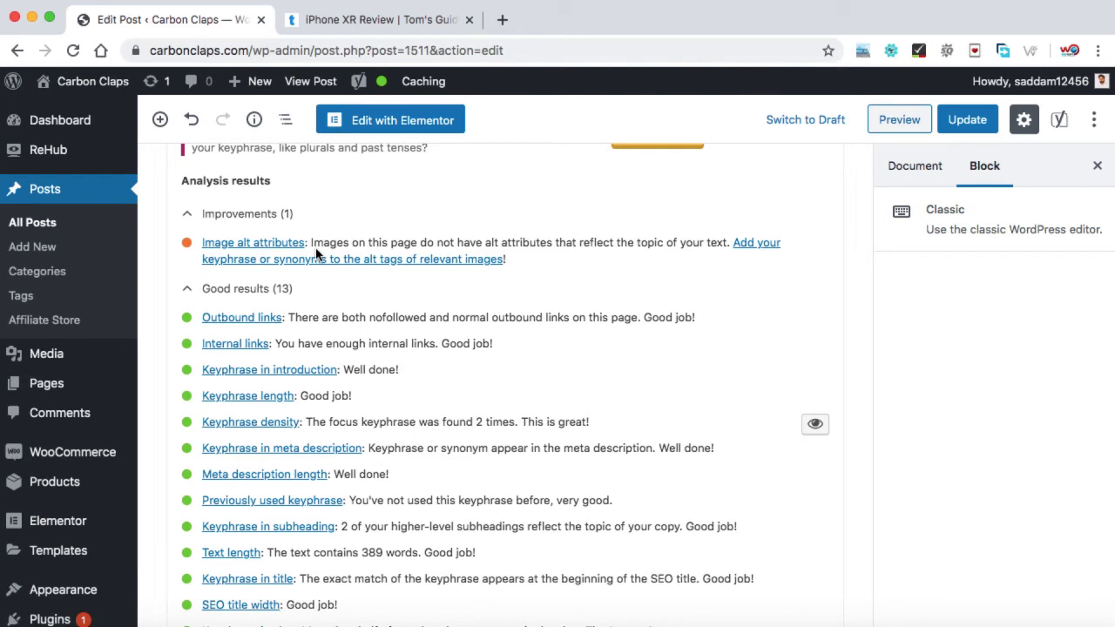
pyautogui.scroll(-3)
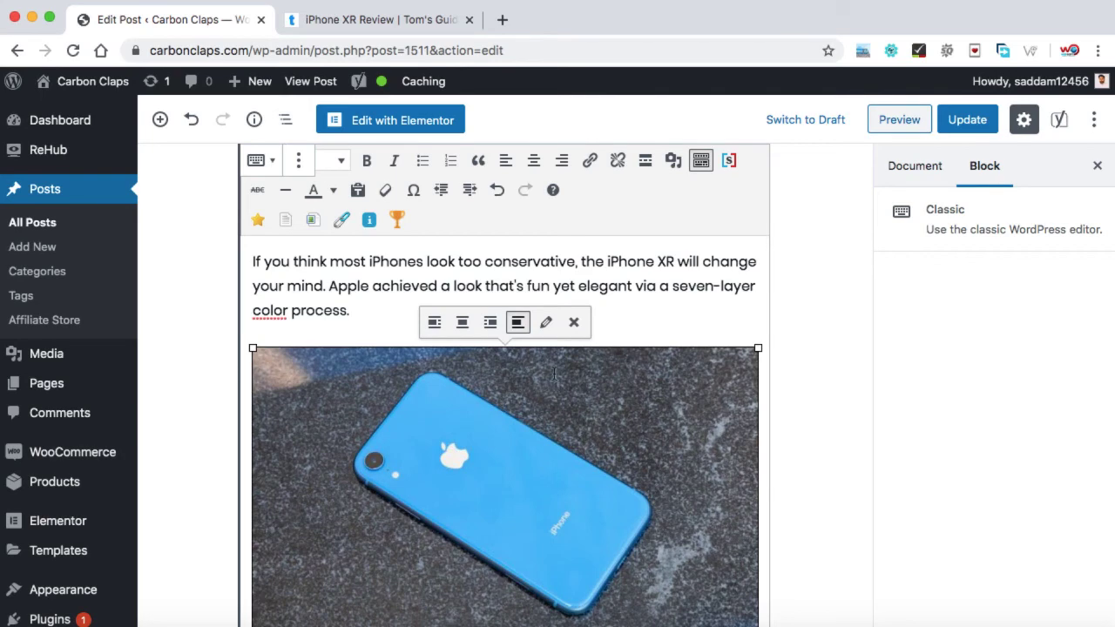
pyautogui.moveTo(434, 322)
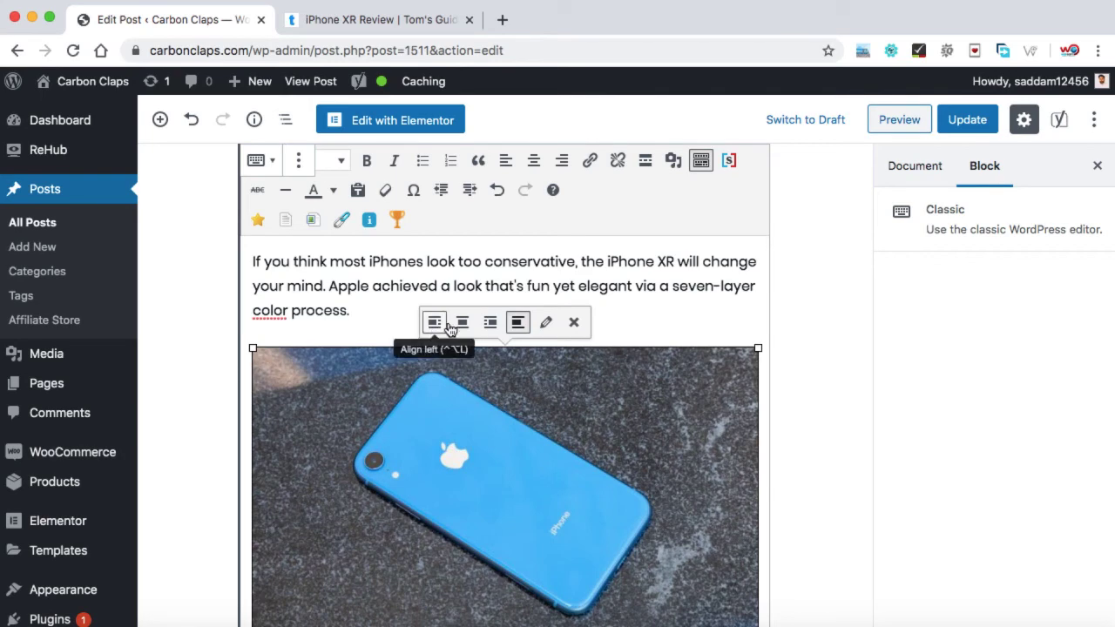
# Set the blue iPhone XR photo's alt text to 'iphone xr review'
pyautogui.click(546, 323)
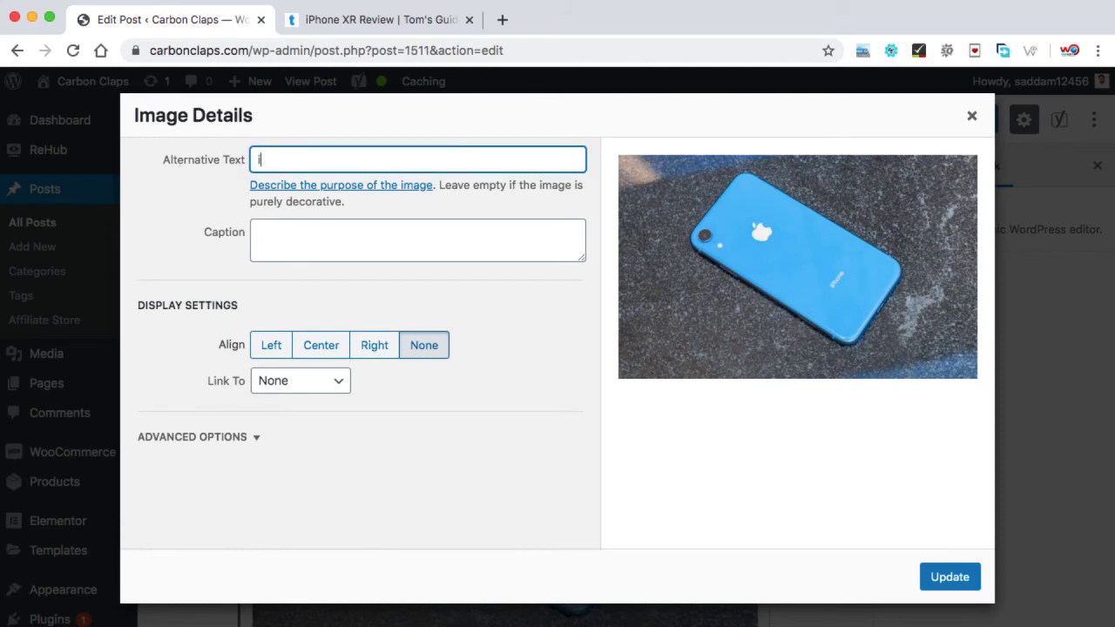
pyautogui.write('iphone xr review')
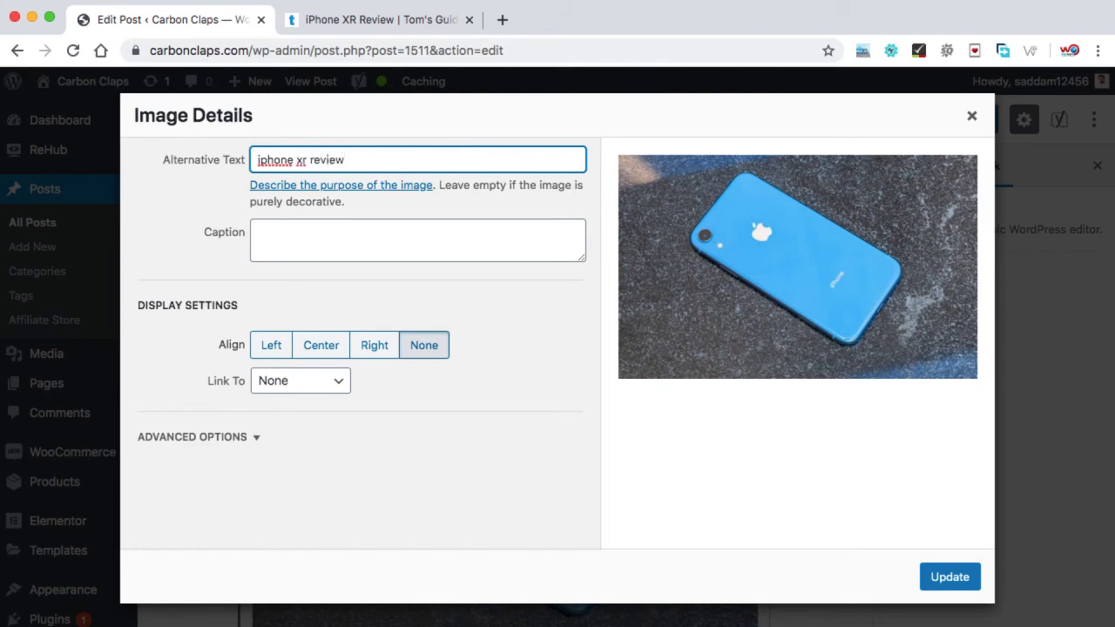
pyautogui.click(971, 115)
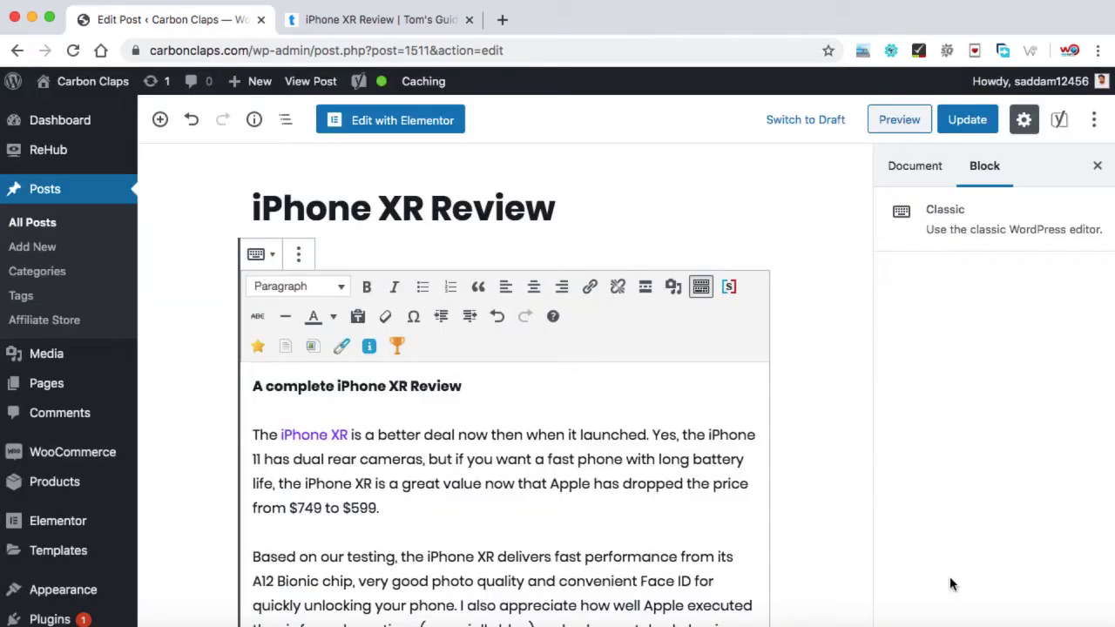
# Set the hand-held iPhone photo's alt text to 'Camera is the best option to represent iphone xr review positively'
pyautogui.scroll(-3)
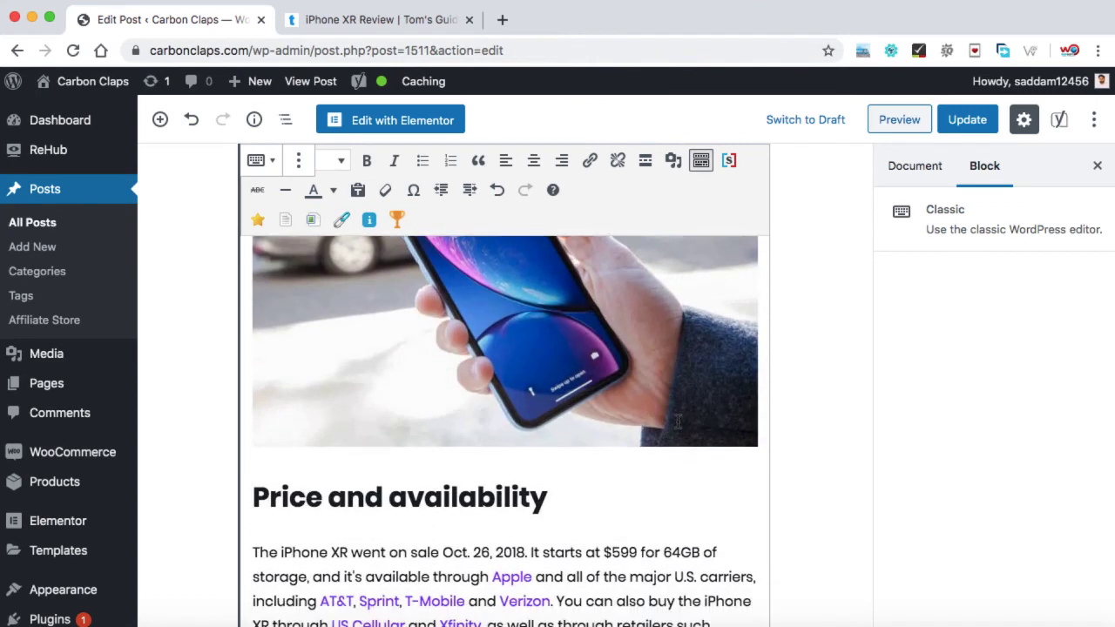
pyautogui.click(505, 339)
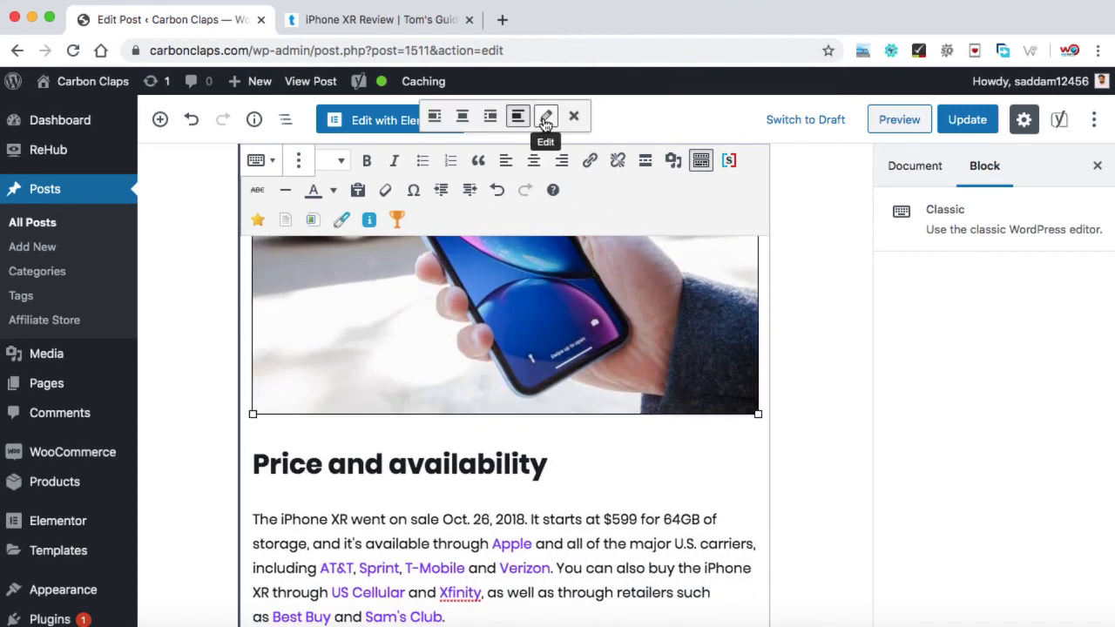
pyautogui.click(546, 116)
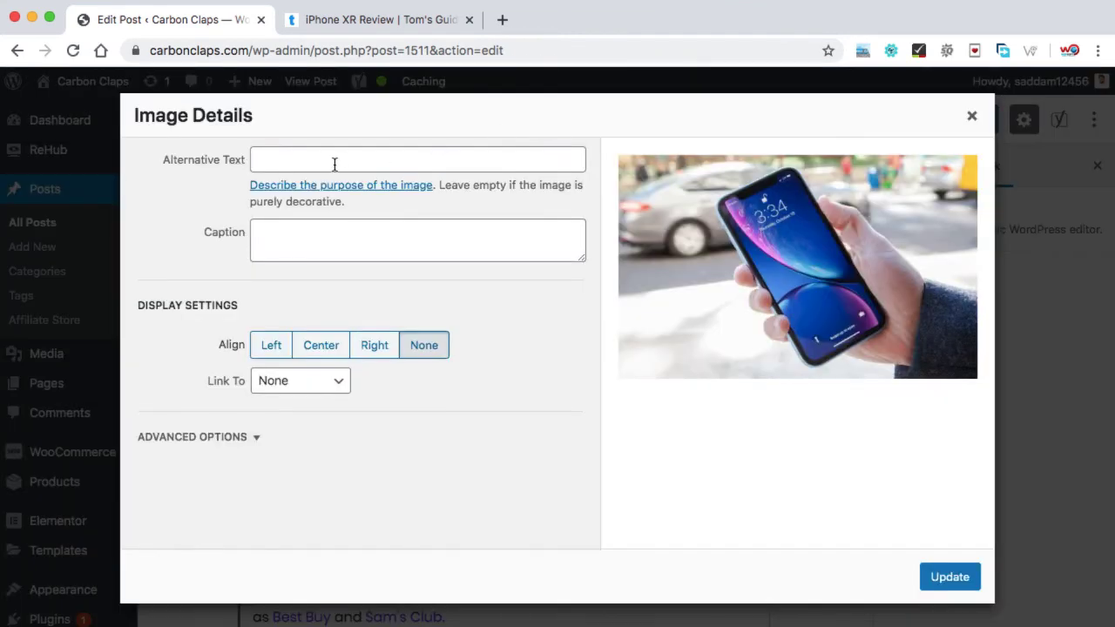
pyautogui.click(417, 160)
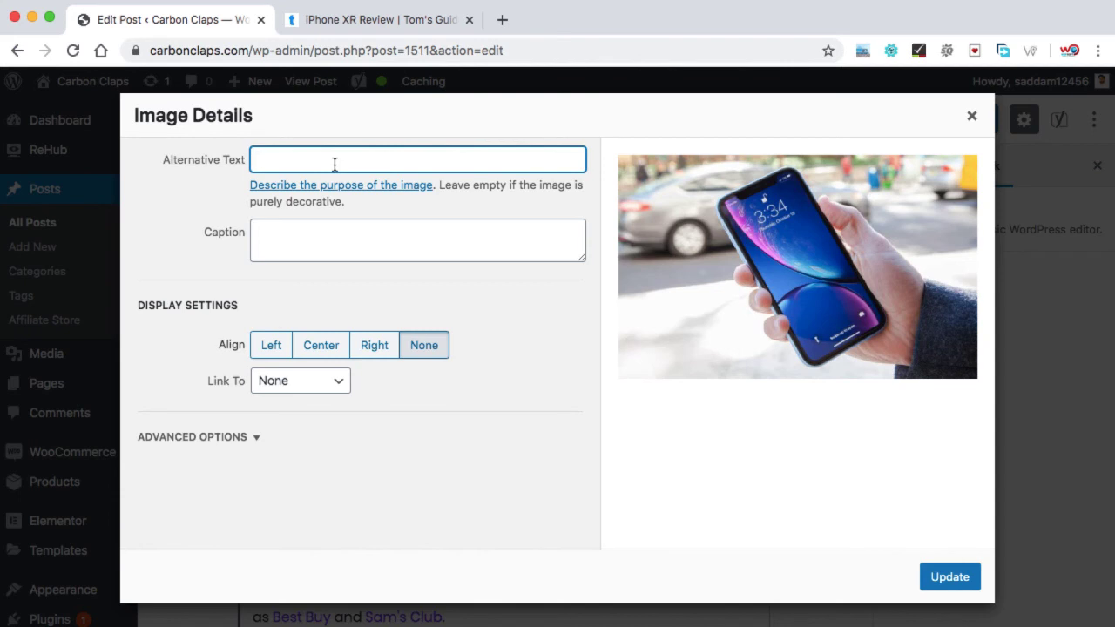
pyautogui.write('Camera is the best option')
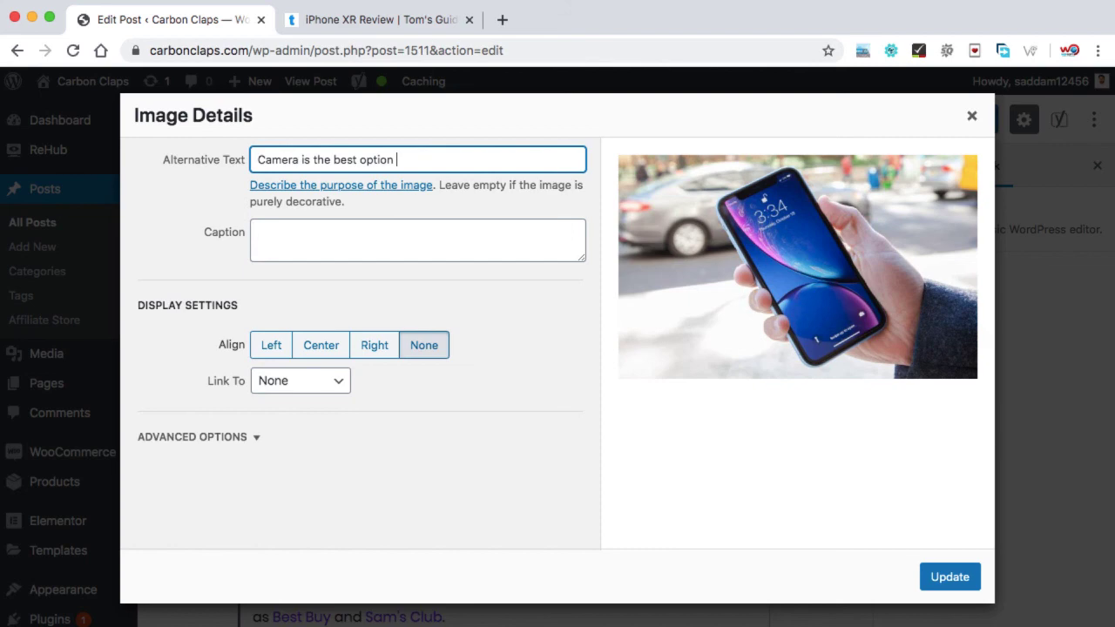
pyautogui.write('to represent iphone xr')
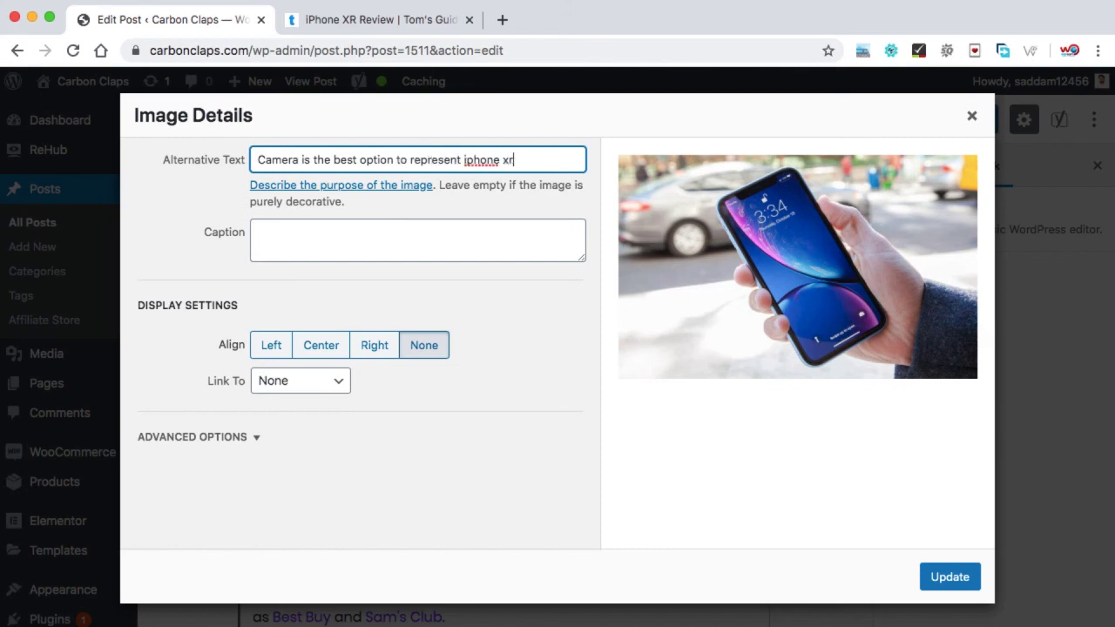
pyautogui.write('review positively')
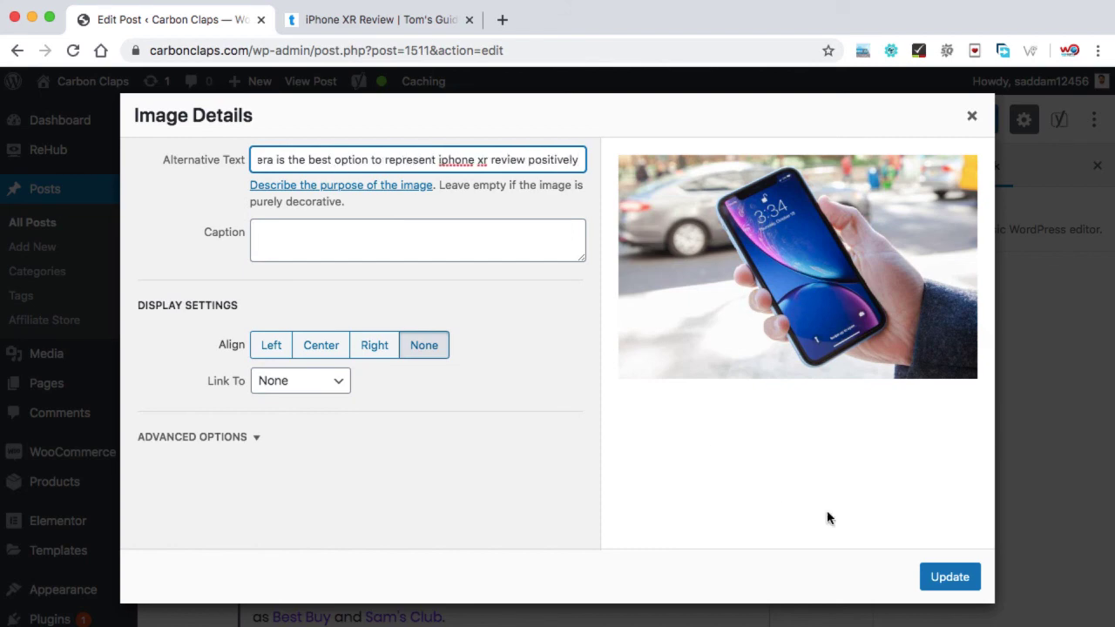
pyautogui.click(971, 116)
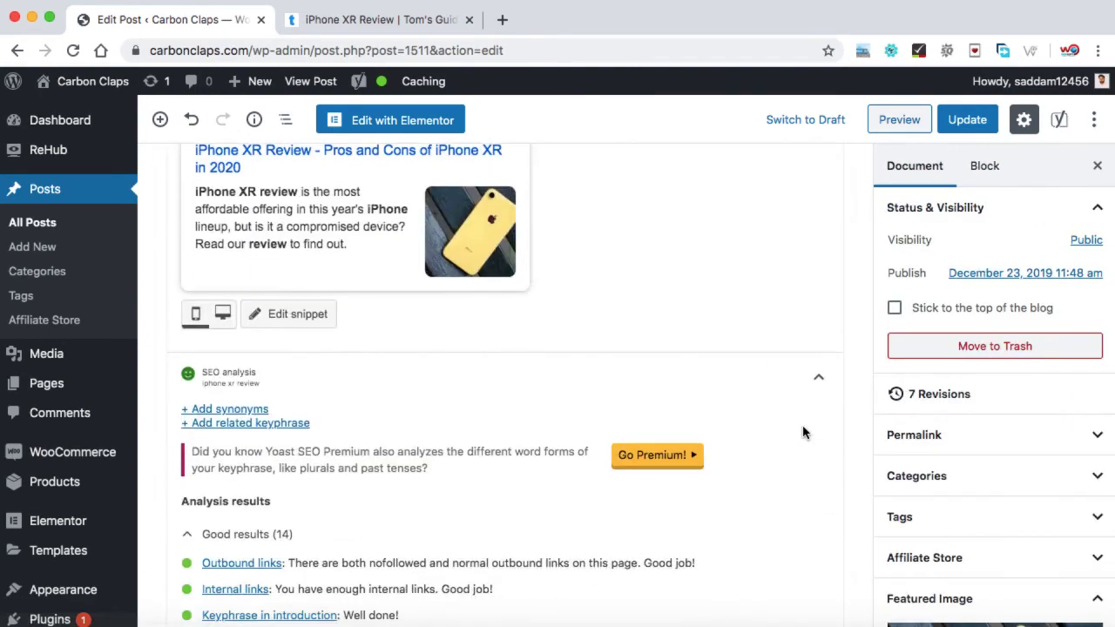
pyautogui.scroll(-3)
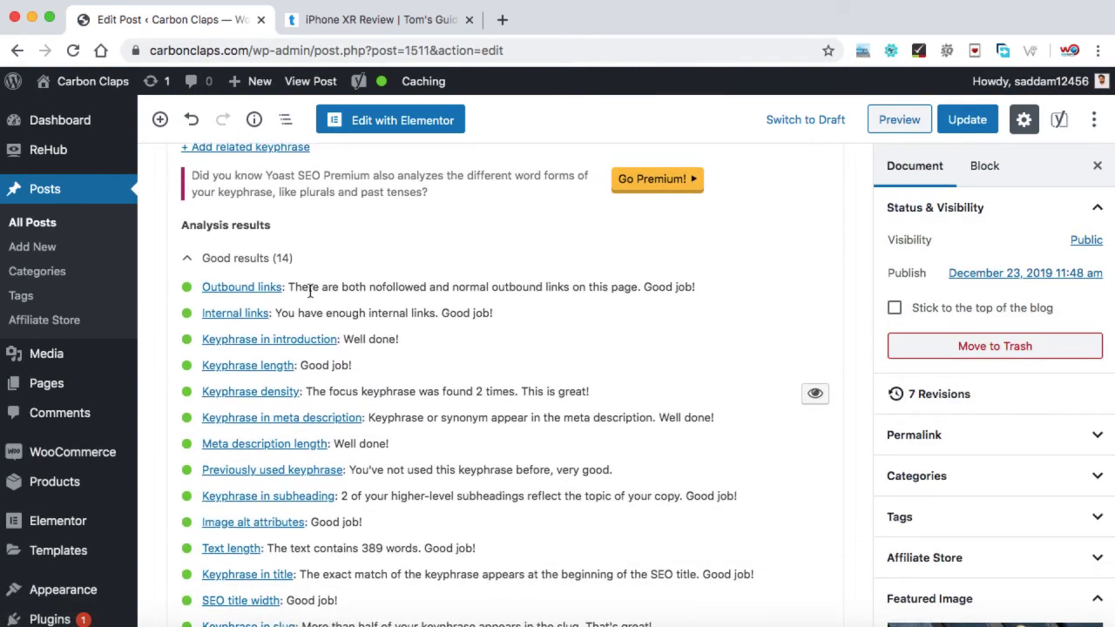
pyautogui.moveTo(451, 375)
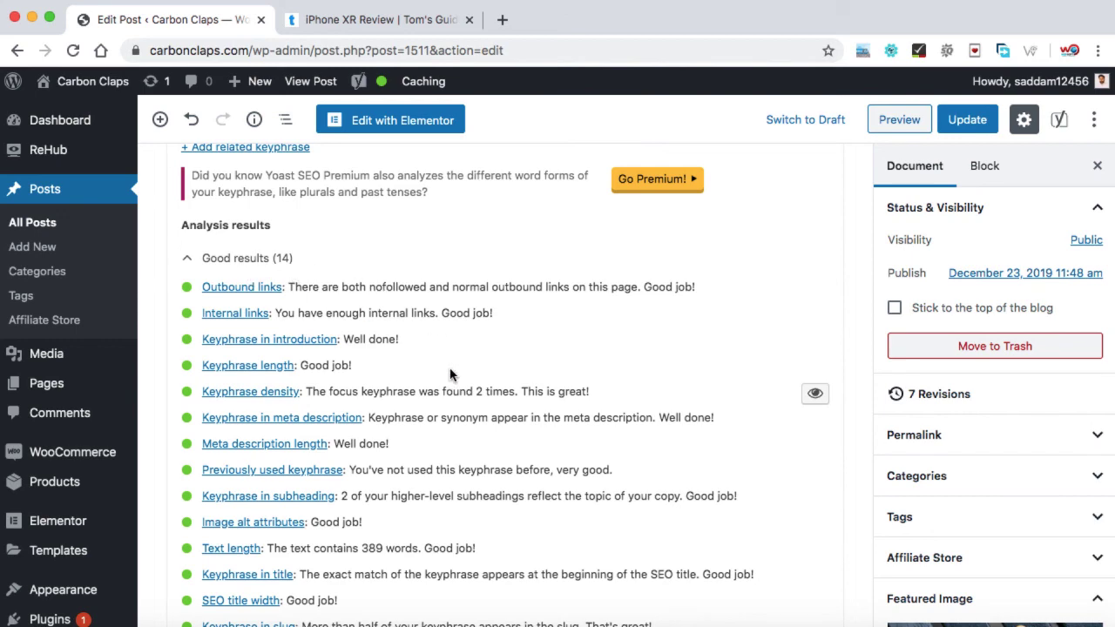
pyautogui.scroll(-3)
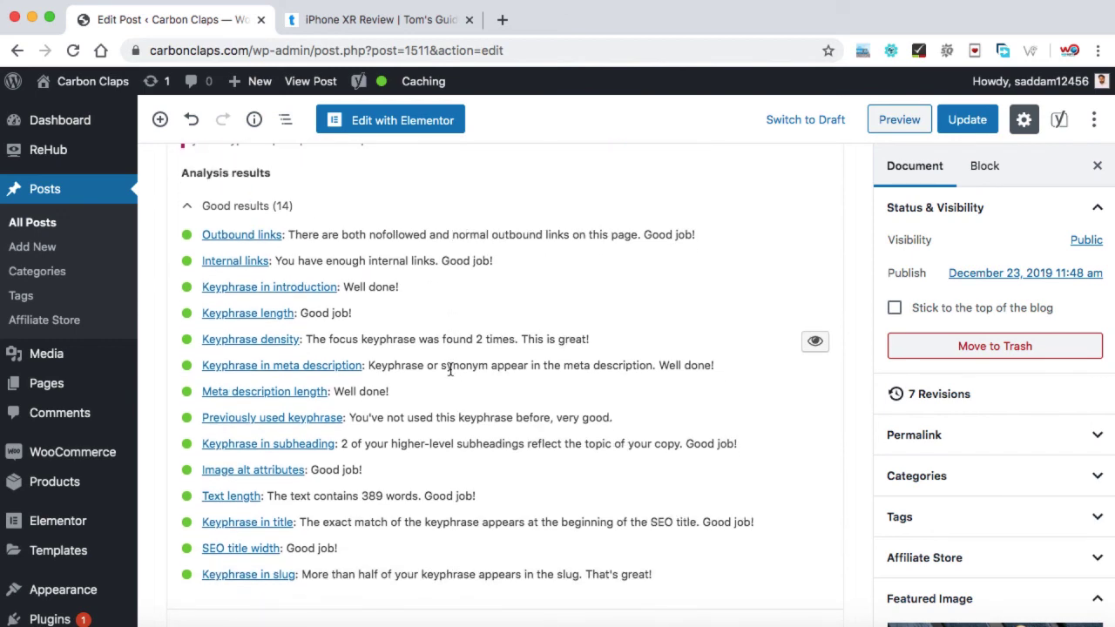